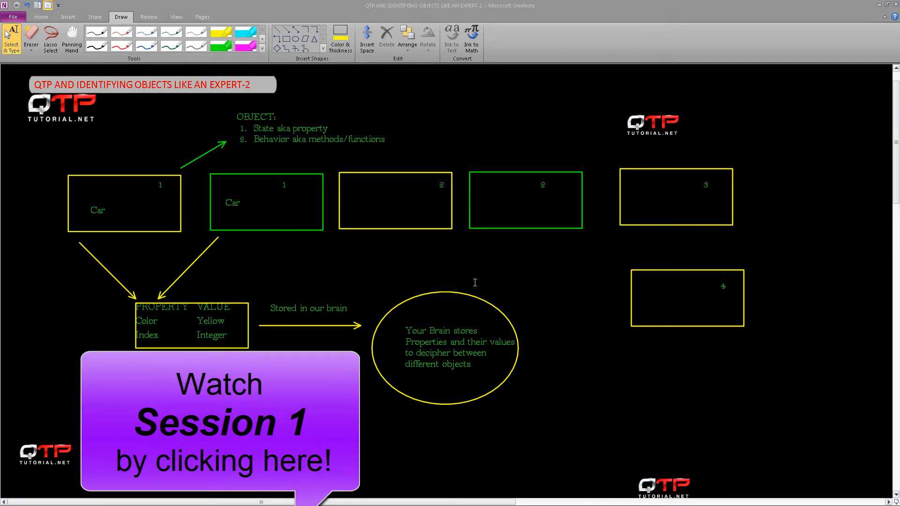
mouse_move(498, 300)
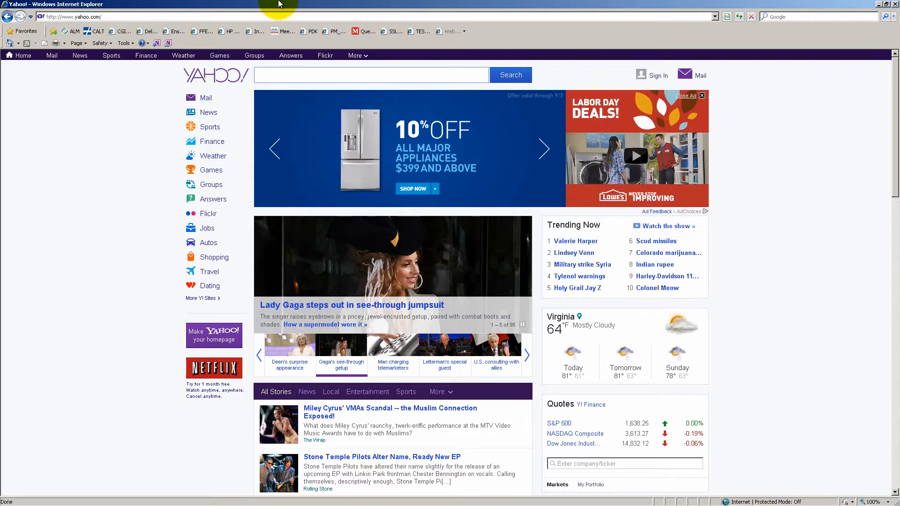
- Draw a rectangle around the object boxes and choose magenta for its outline
left_click(392, 344)
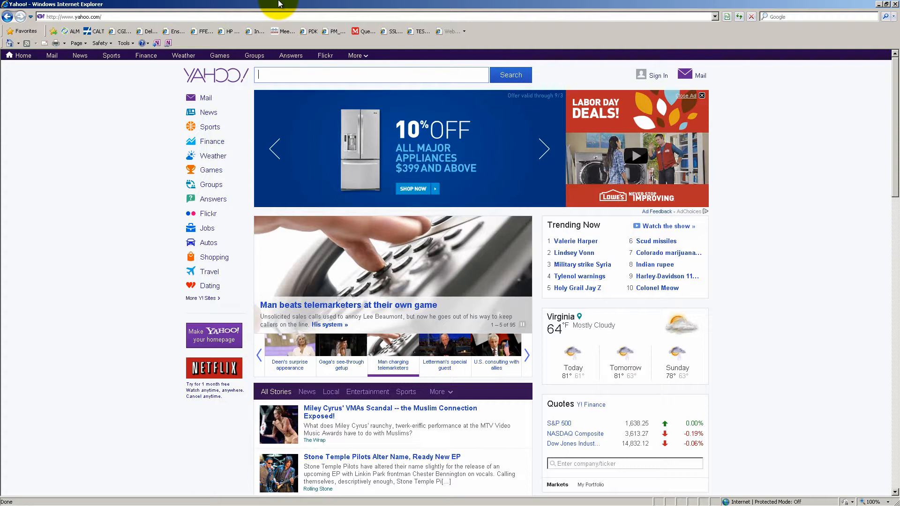
left_click(445, 344)
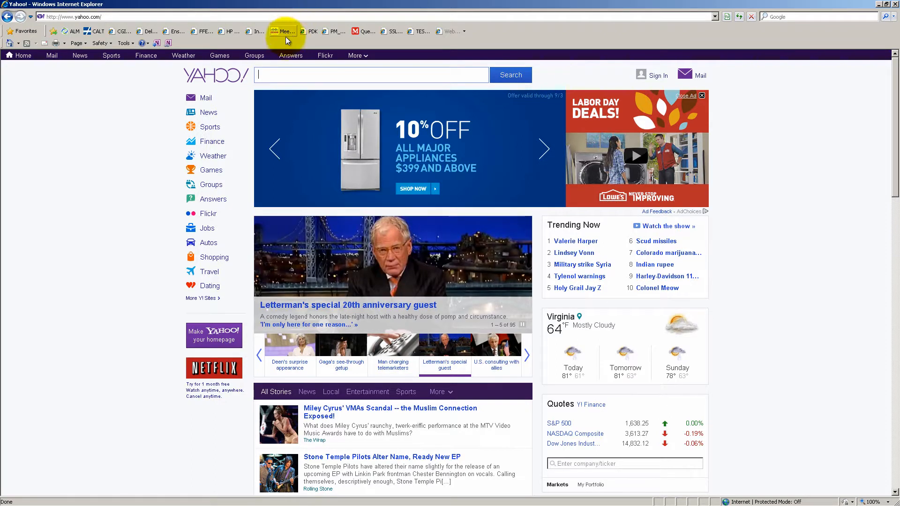
left_click(372, 75)
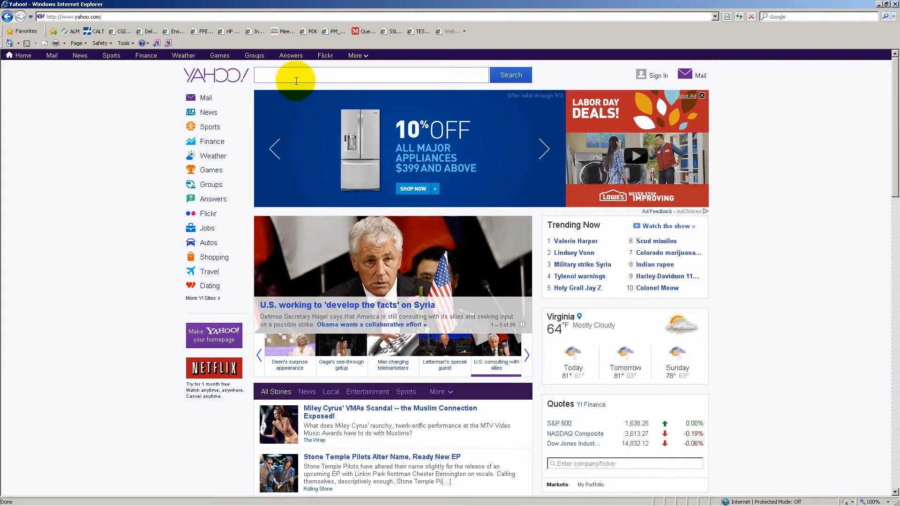
mouse_move(147, 152)
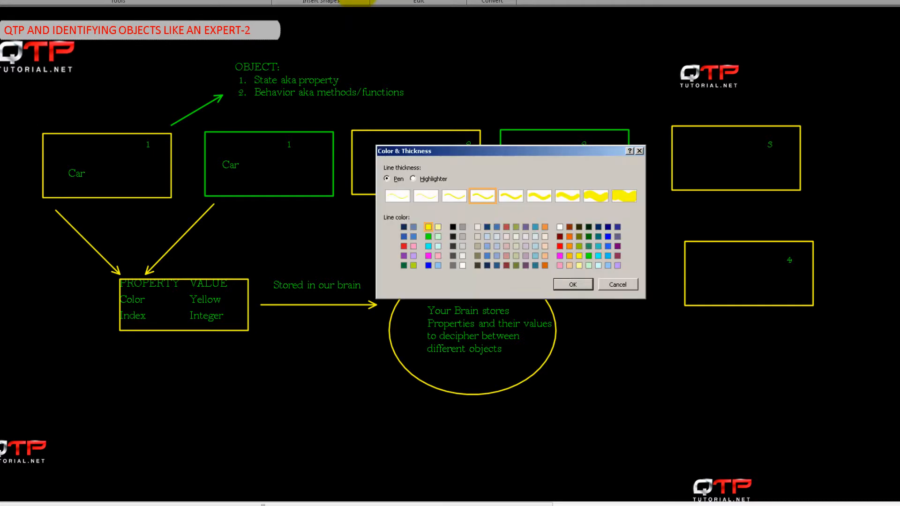
left_click(572, 284)
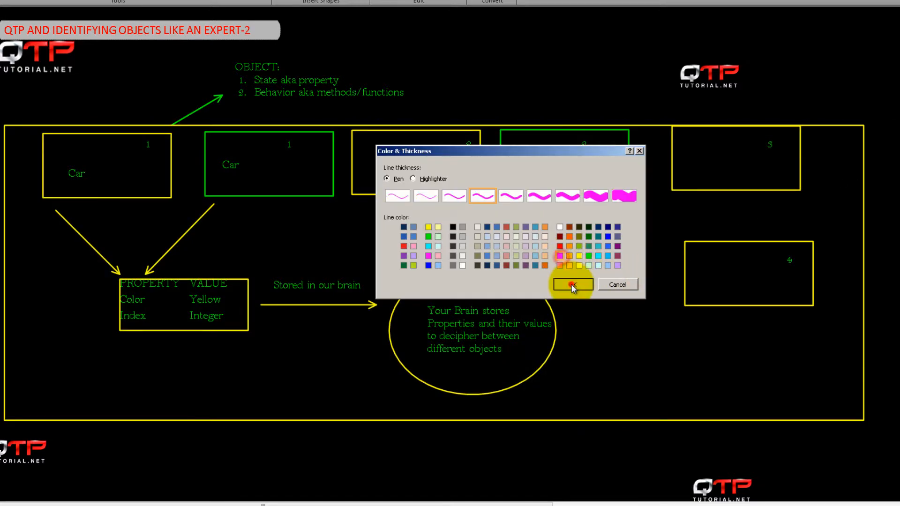
- Confirm the magenta colour and label the rectangle 'WORLD' above it
left_click(571, 285)
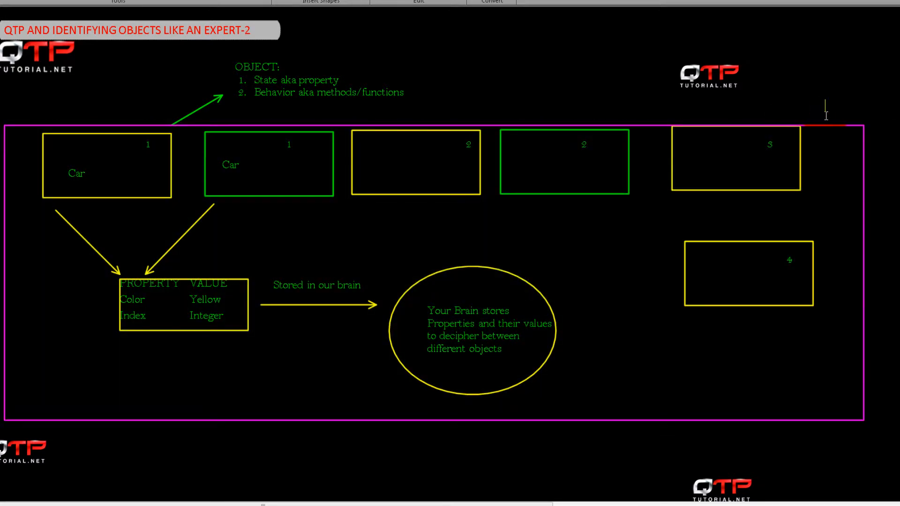
type("WORLD")
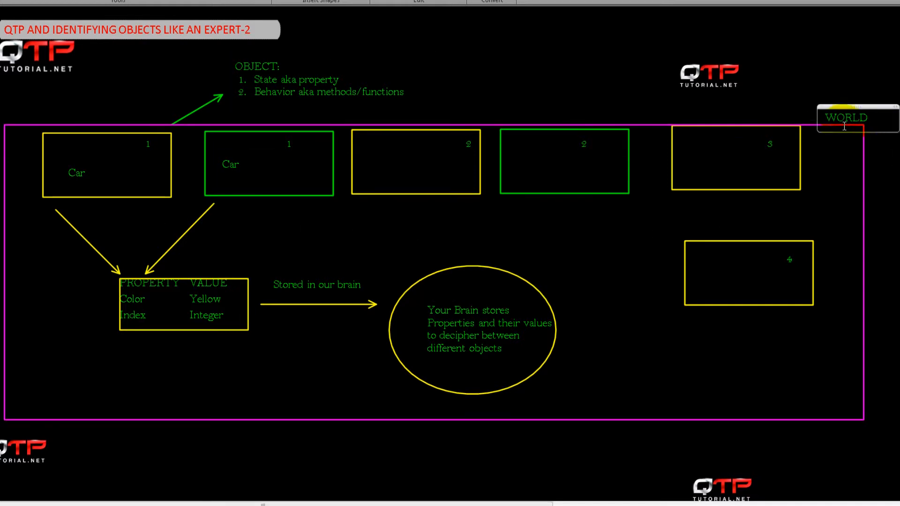
left_click(855, 118)
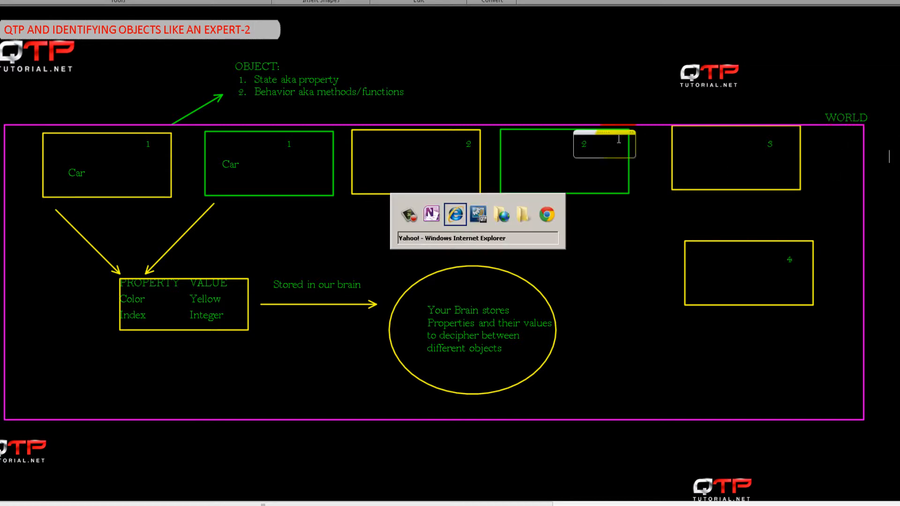
- Create a new blank test and place the cursor in the empty Action1 script in Expert View
left_click(455, 214)
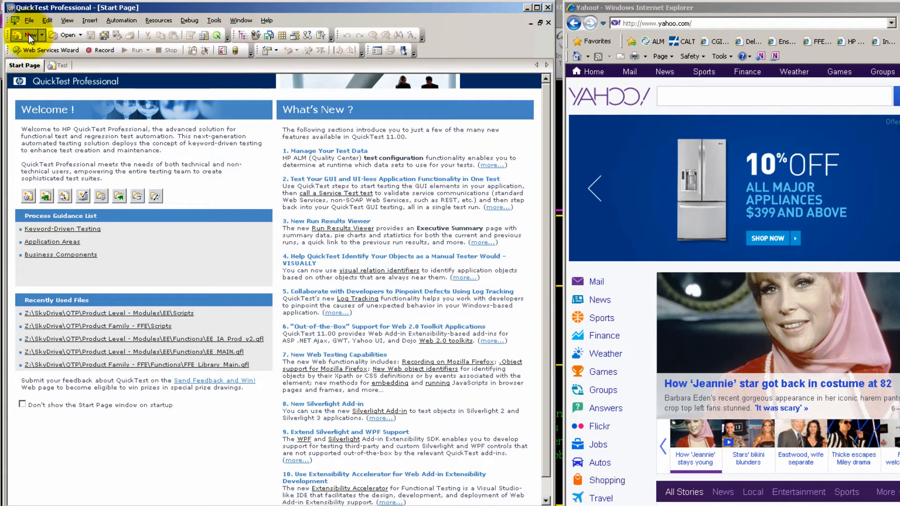
left_click(27, 35)
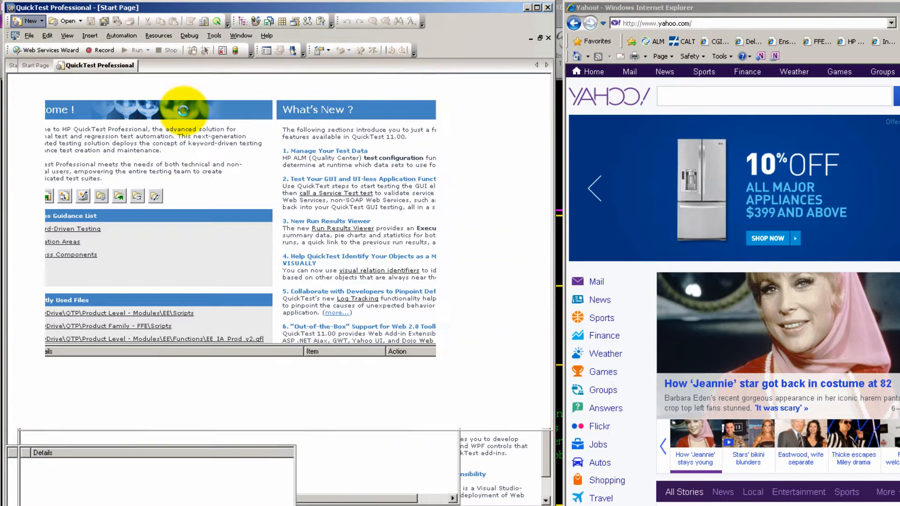
left_click(24, 22)
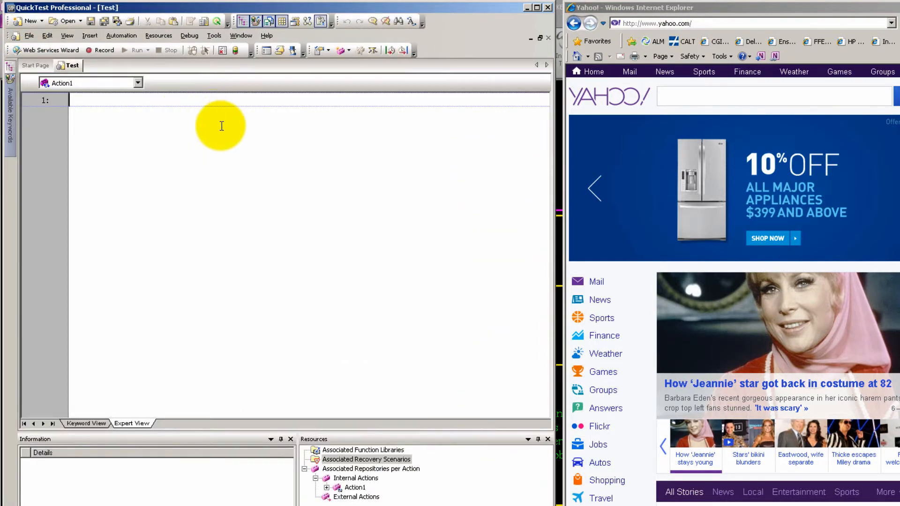
mouse_move(301, 183)
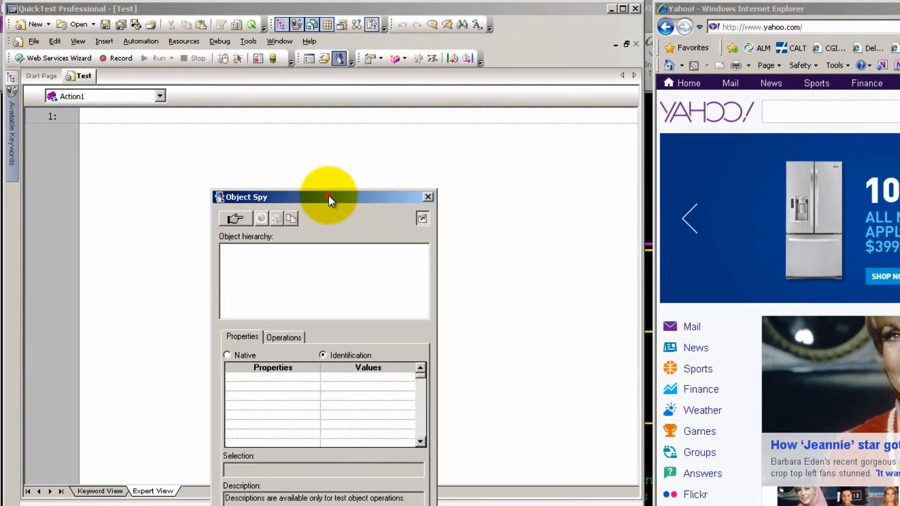
- Reposition Object Spy and capture the refrigerator advertisement on the Yahoo page with the pointing hand
left_click_drag(330, 197, 436, 136)
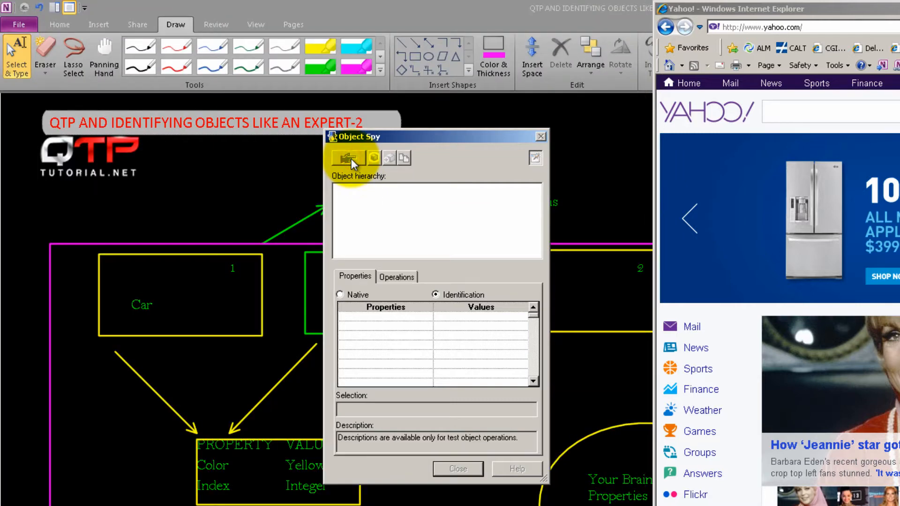
left_click(346, 158)
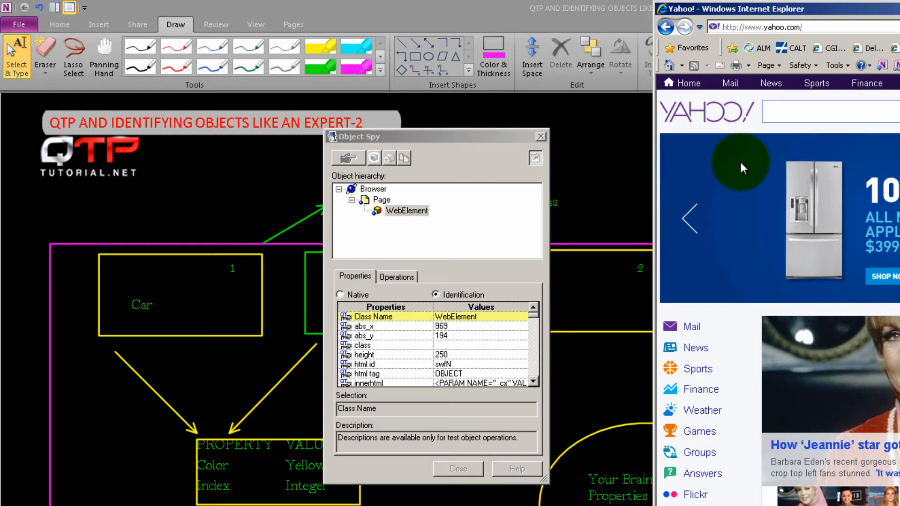
left_click(827, 111)
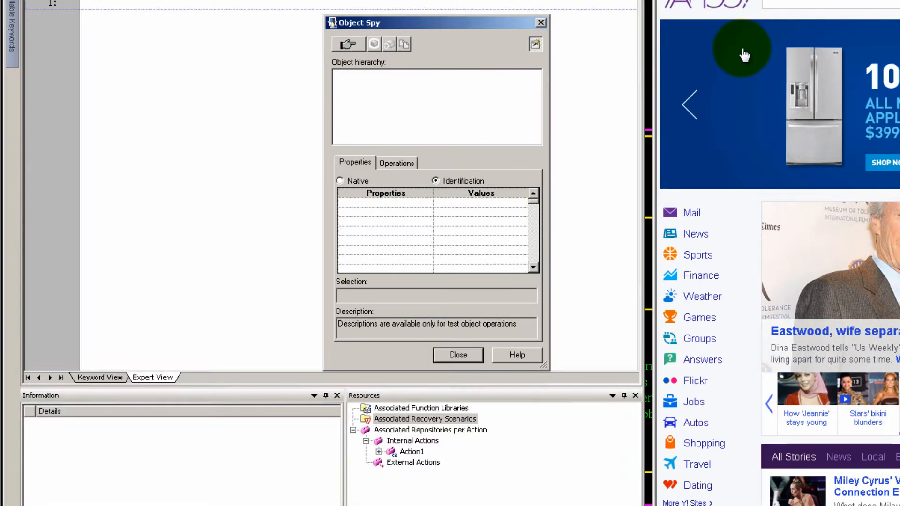
mouse_move(825, 104)
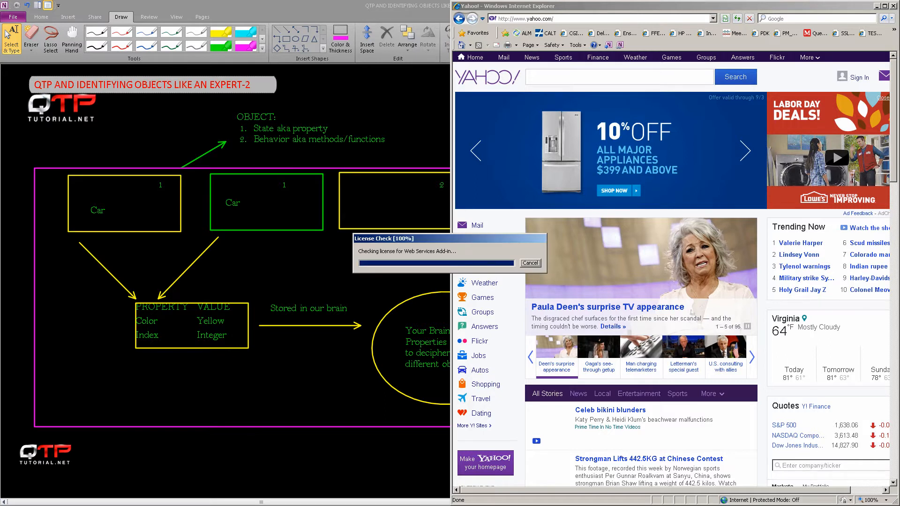
left_click(529, 262)
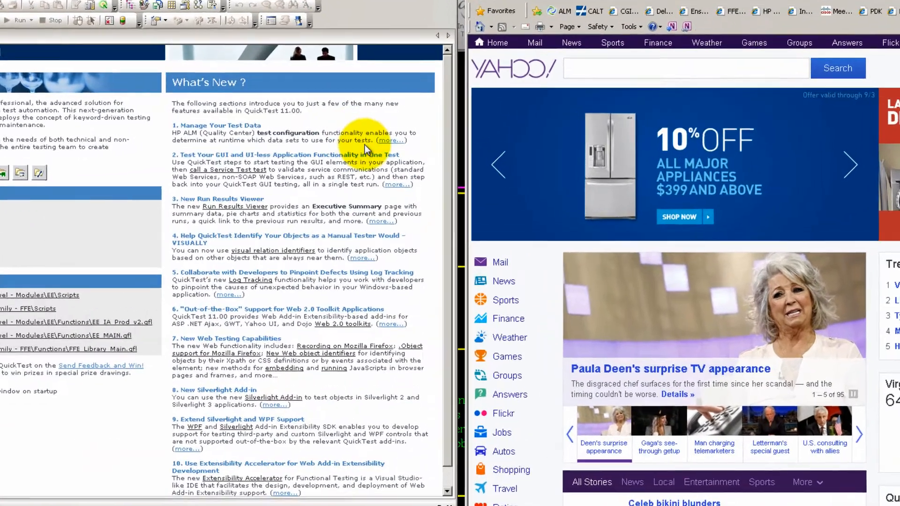
left_click(290, 14)
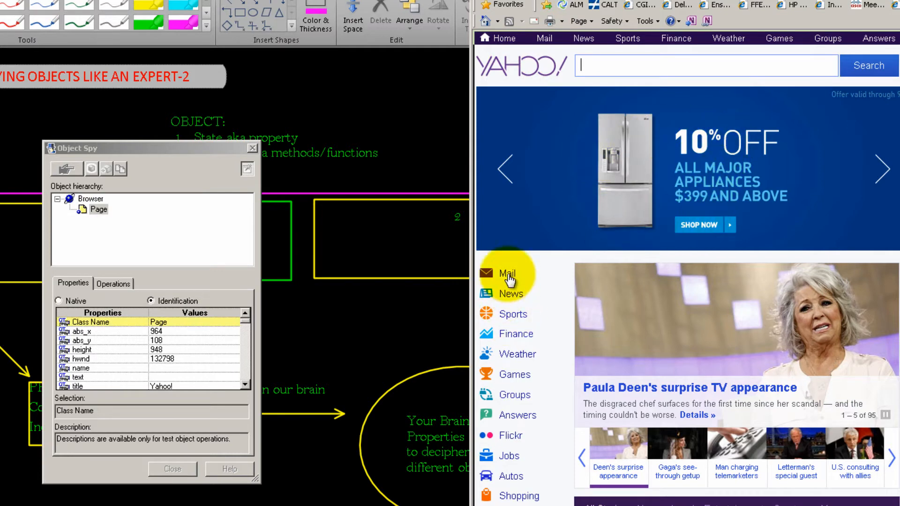
left_click(56, 198)
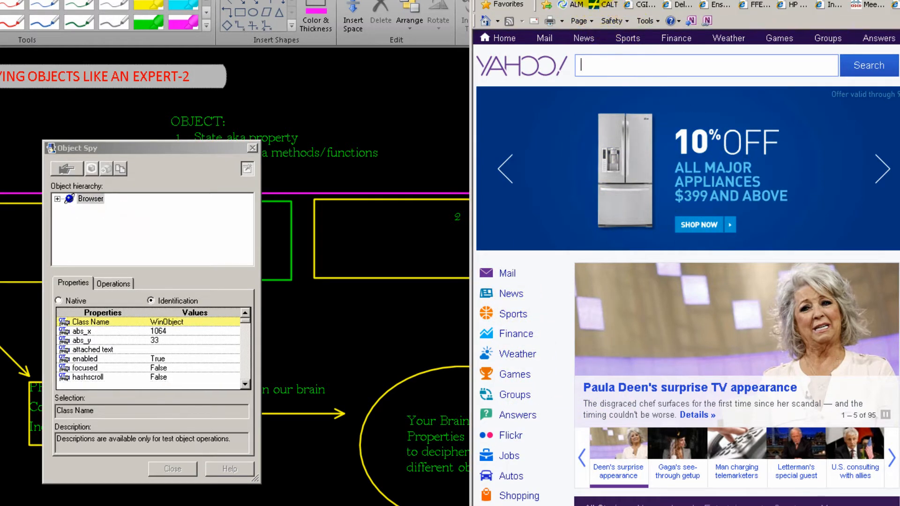
left_click(56, 198)
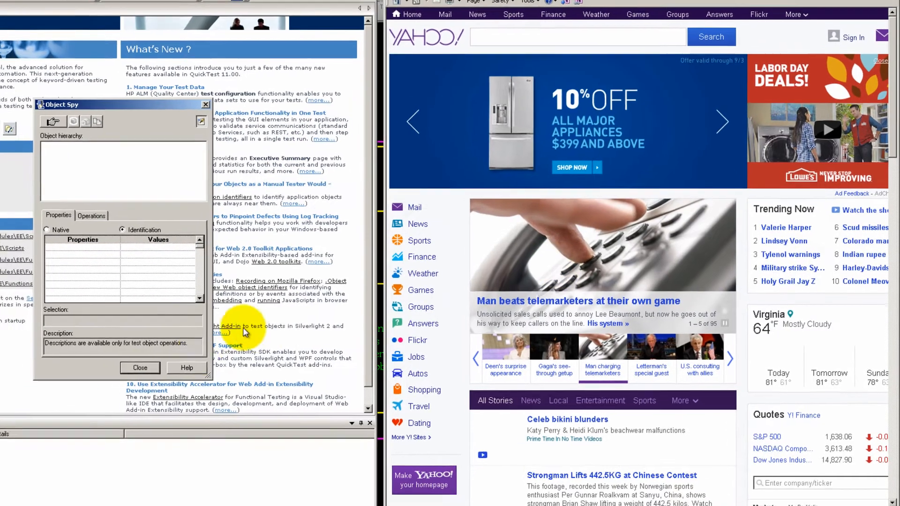
left_click(139, 367)
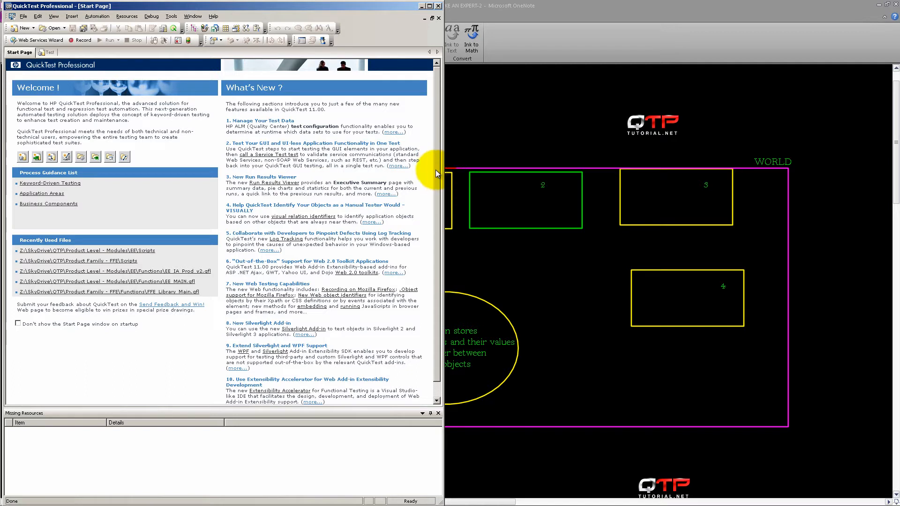
mouse_move(434, 170)
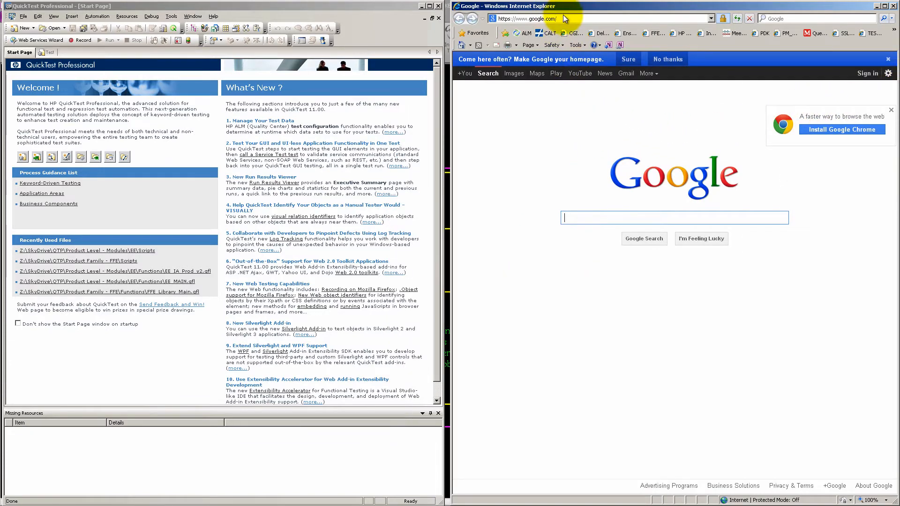
type("www.")
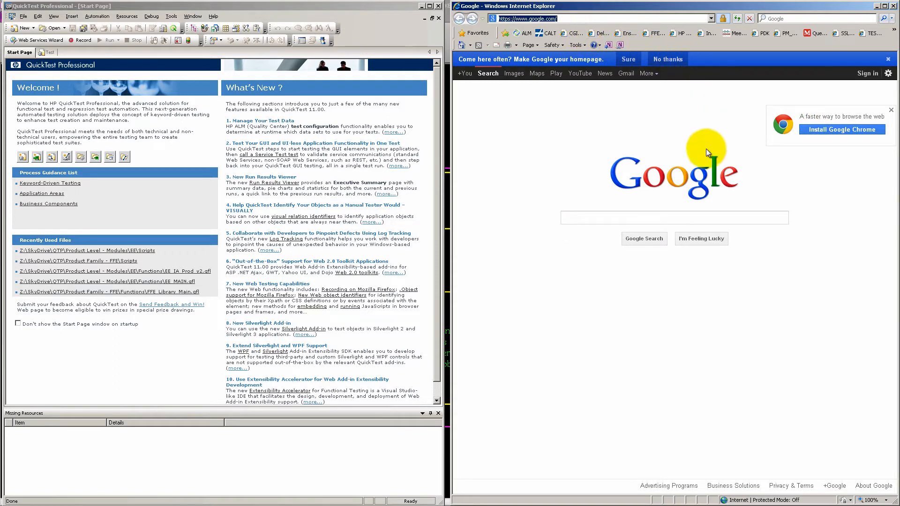
type("ww")
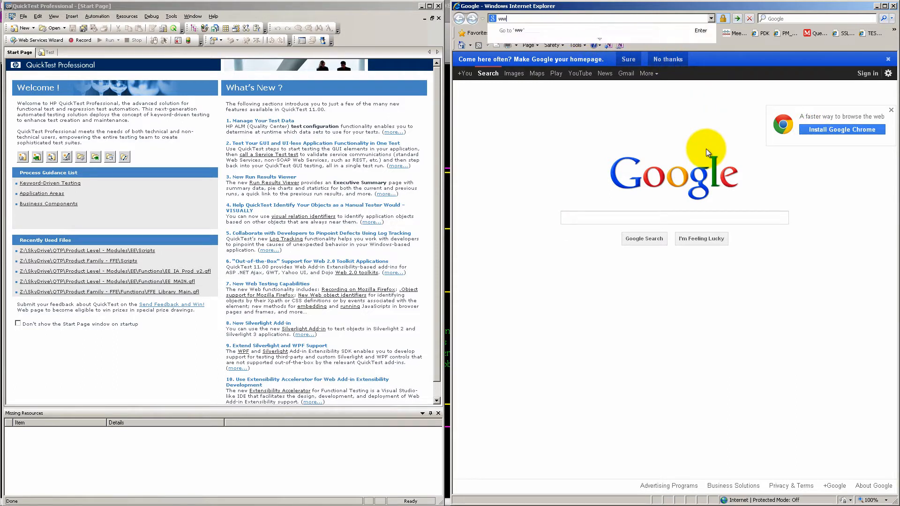
type("w.yahoo.com/")
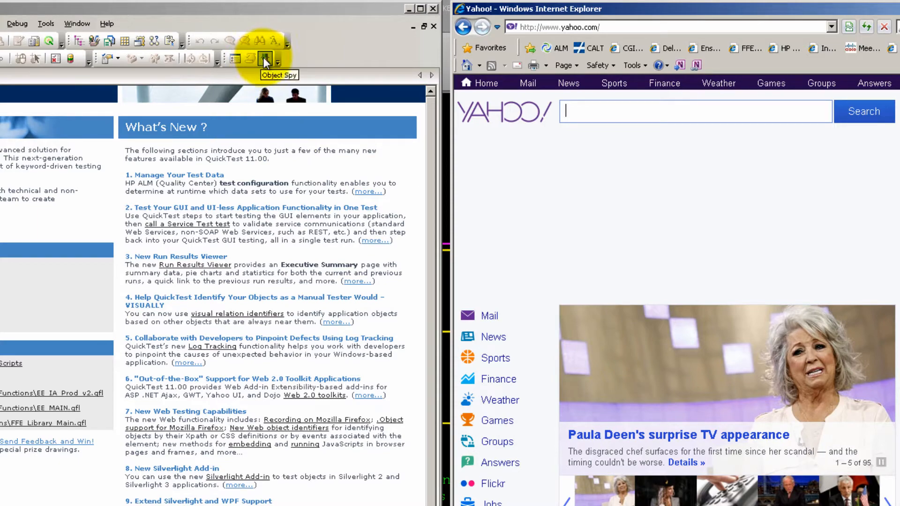
- Launch Object Spy and capture the Yahoo Mail link's identification properties
left_click(264, 59)
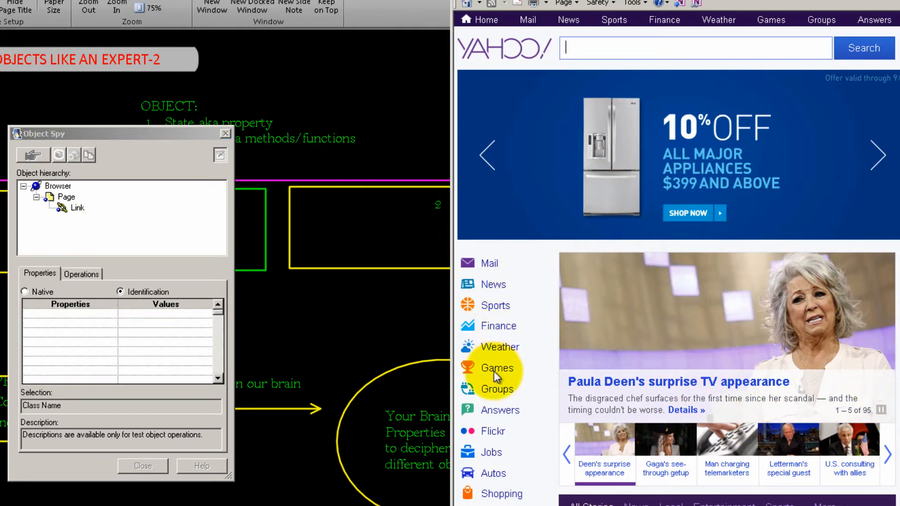
left_click(489, 262)
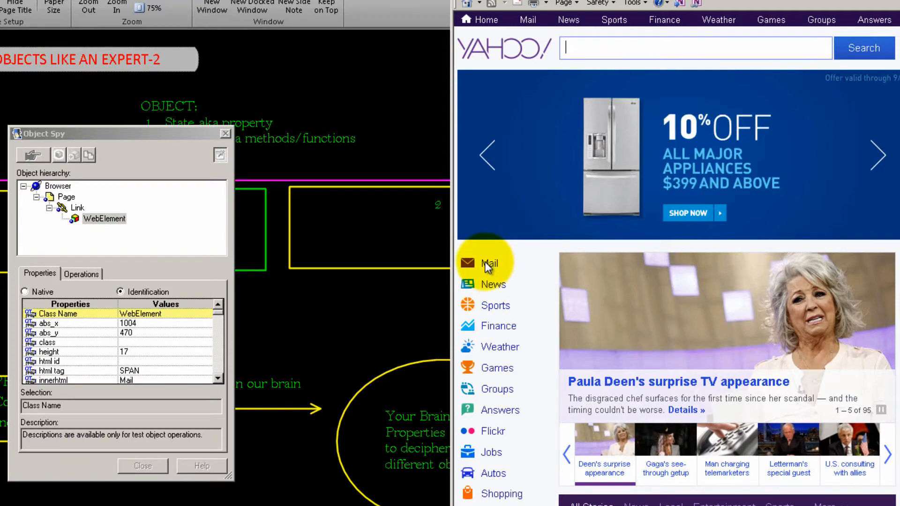
left_click(488, 263)
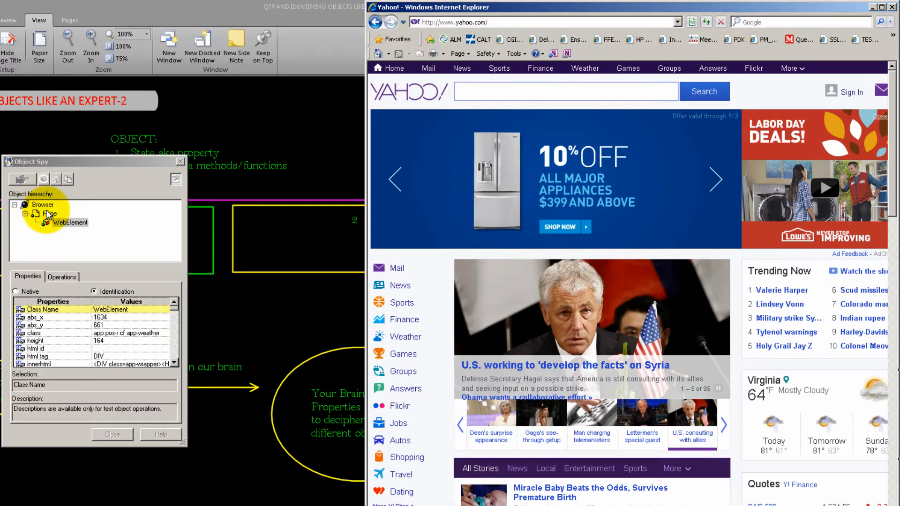
- Review the Browser, Page and WebElement objects' properties in the captured hierarchy
left_click(43, 205)
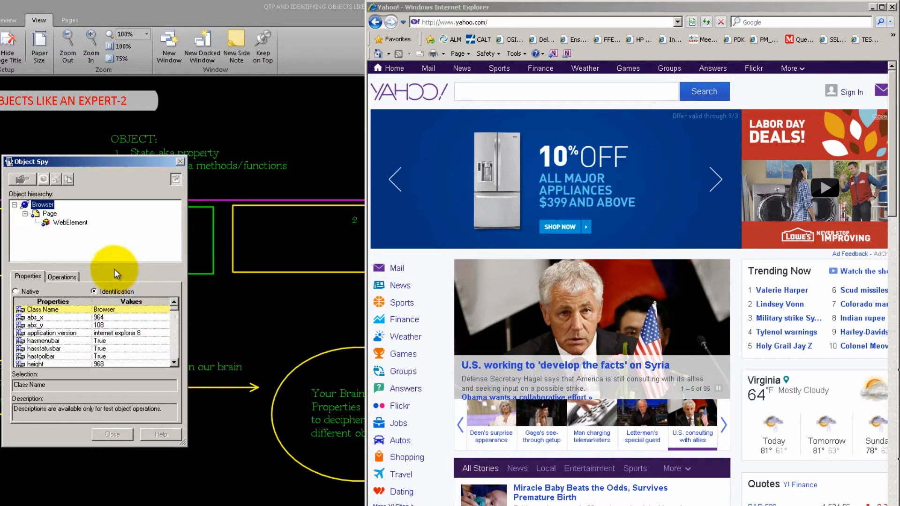
left_click(51, 214)
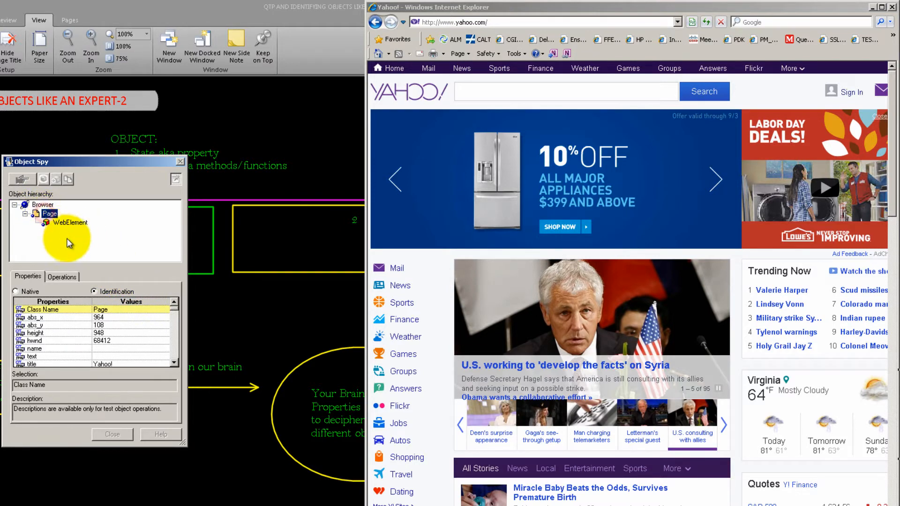
left_click(70, 224)
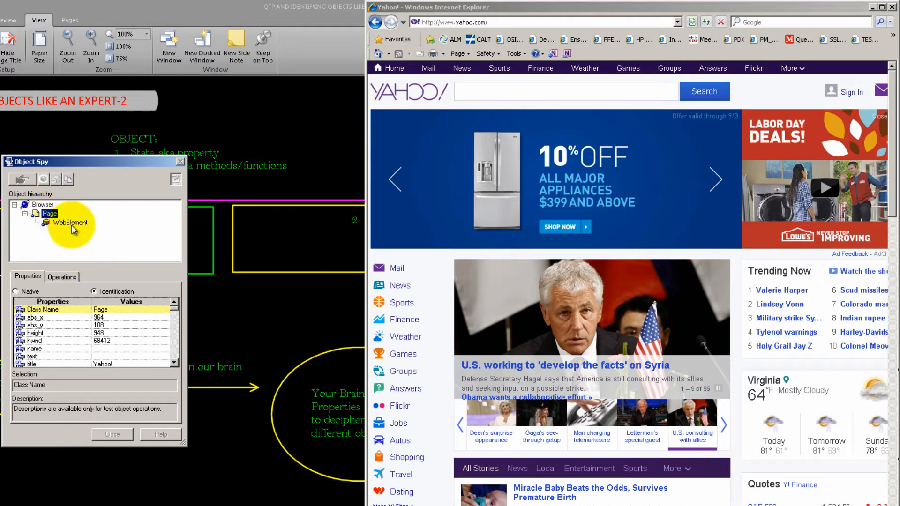
left_click(70, 223)
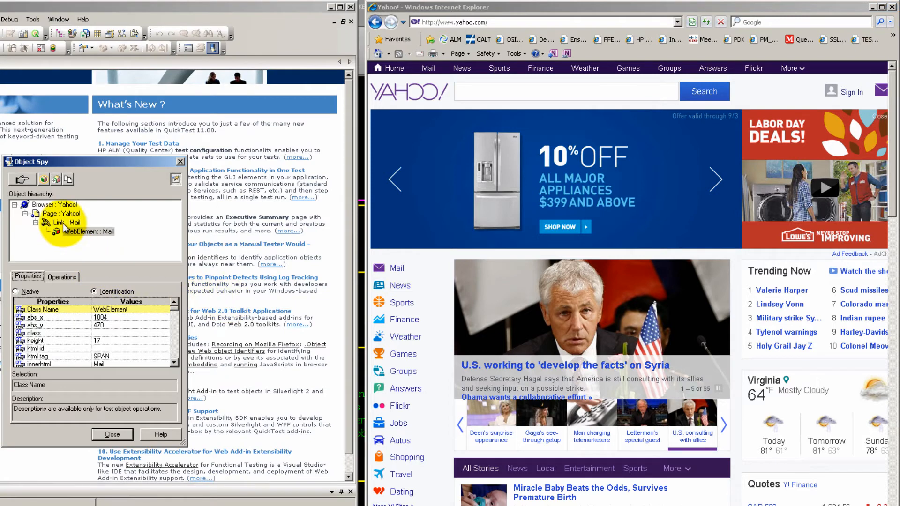
- Select Link : Mail in the Object Spy hierarchy to show its identification properties
left_click(67, 223)
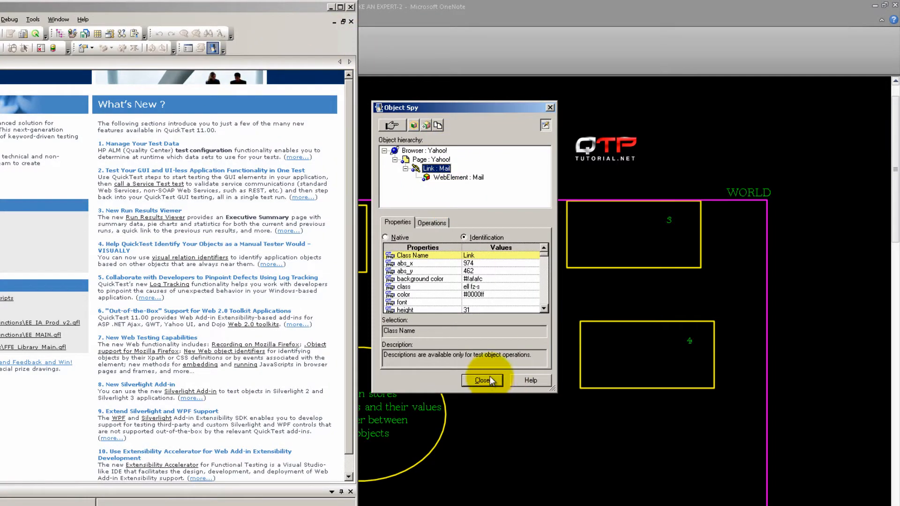
- Bring up the OneNote lesson page and select Page : Yahoo! to show its title and hwnd properties
left_click(482, 380)
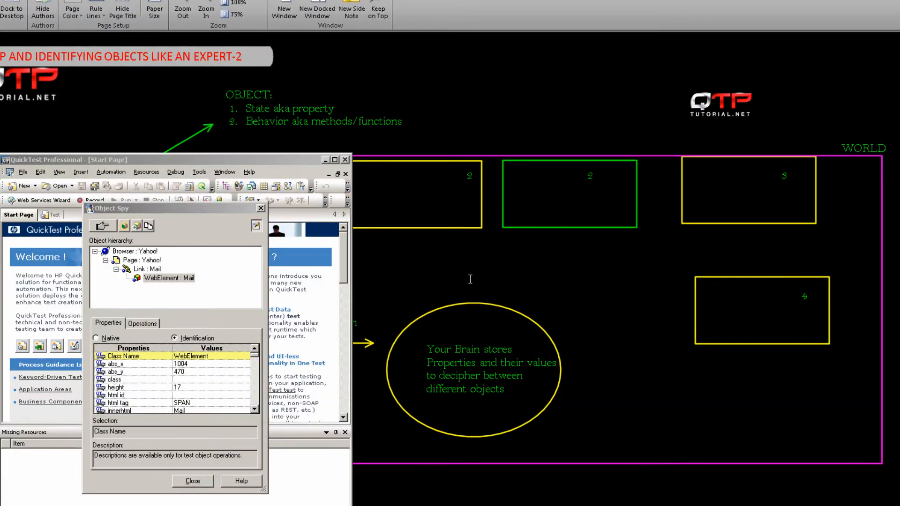
mouse_move(723, 283)
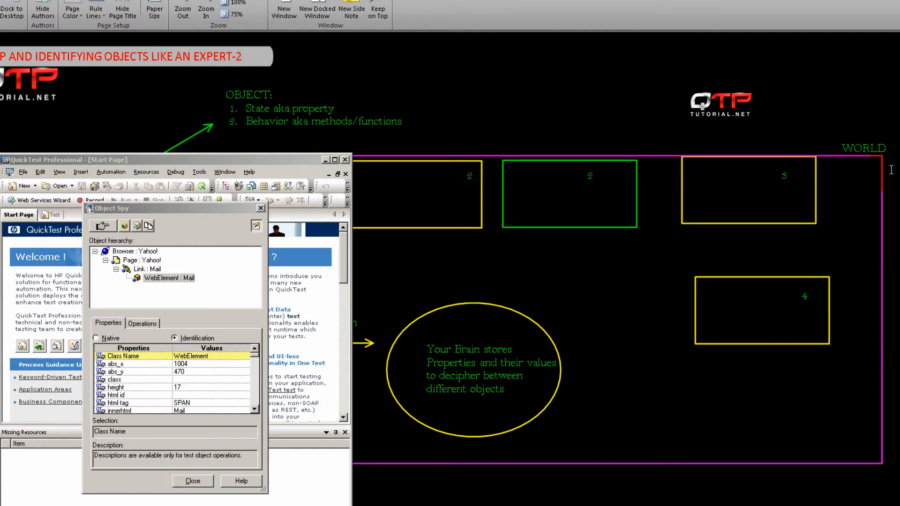
mouse_move(425, 230)
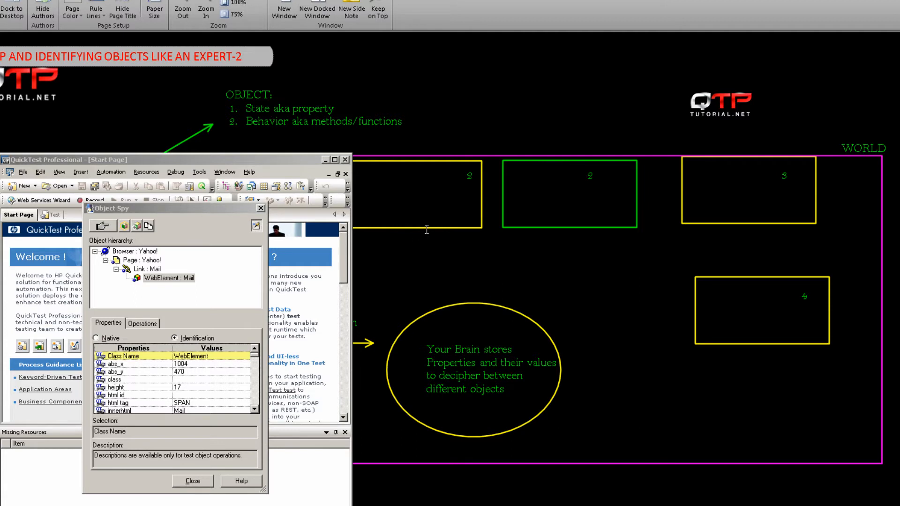
mouse_move(693, 211)
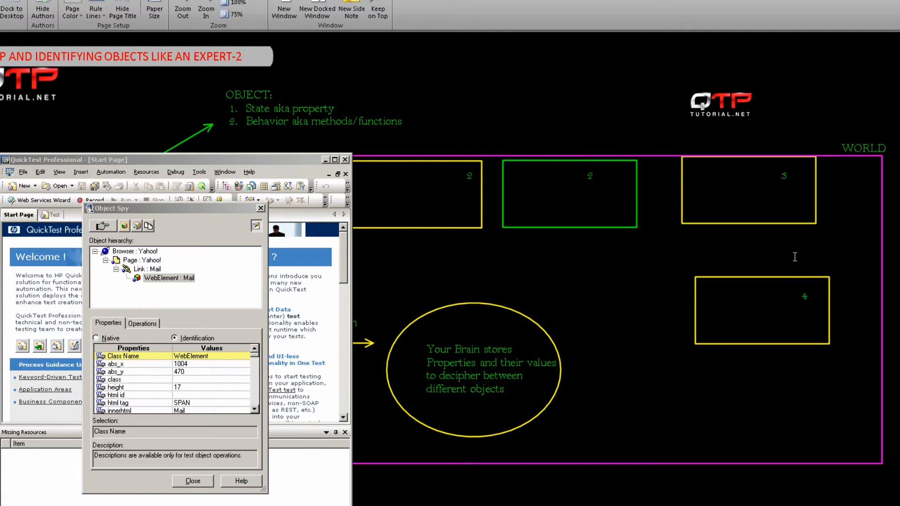
mouse_move(801, 251)
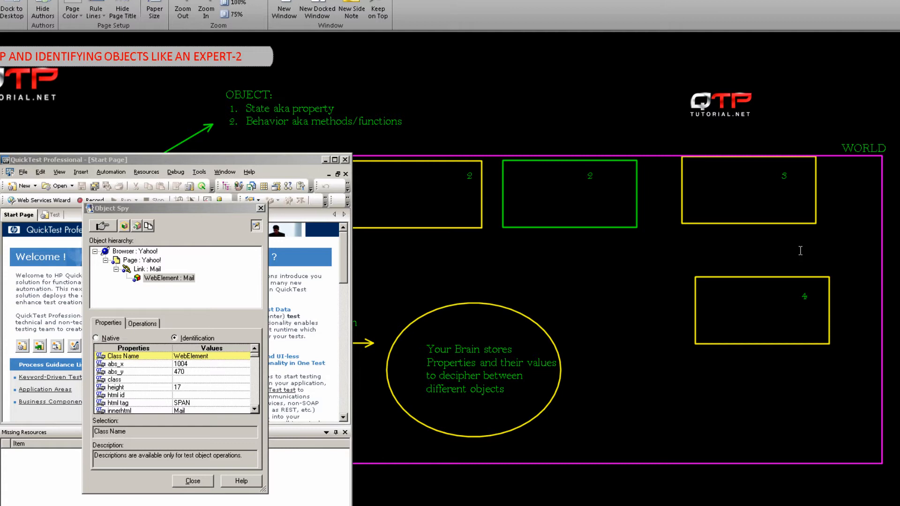
mouse_move(784, 265)
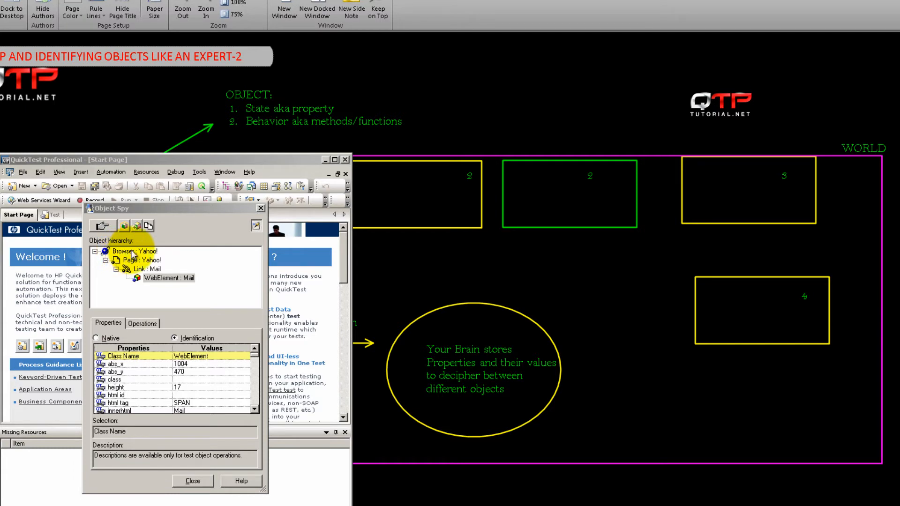
left_click(148, 259)
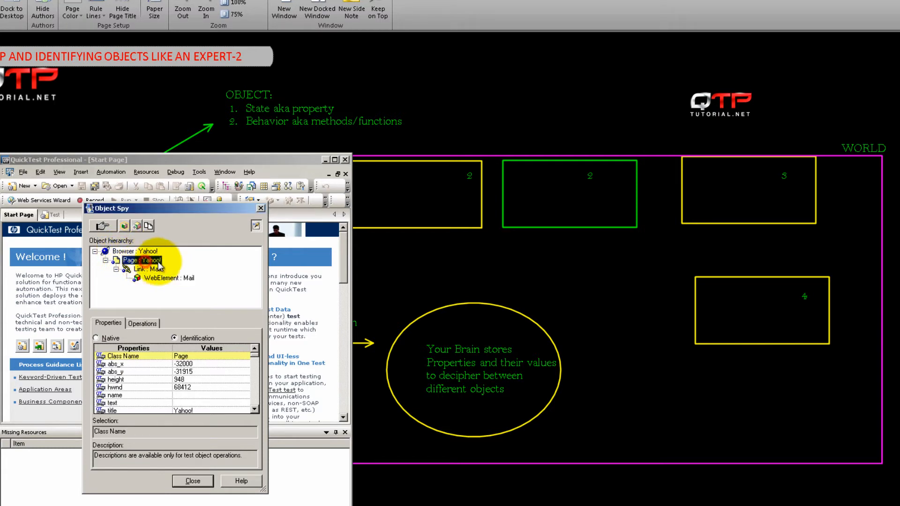
mouse_move(645, 270)
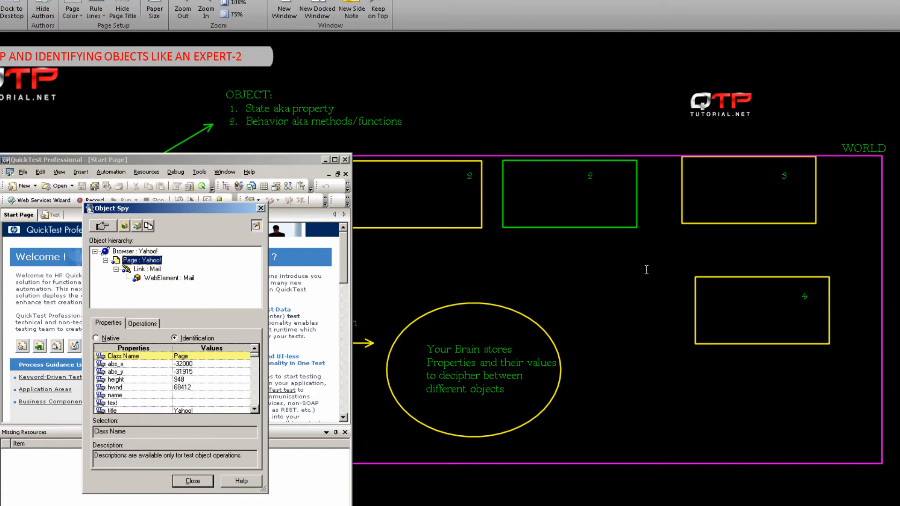
mouse_move(727, 235)
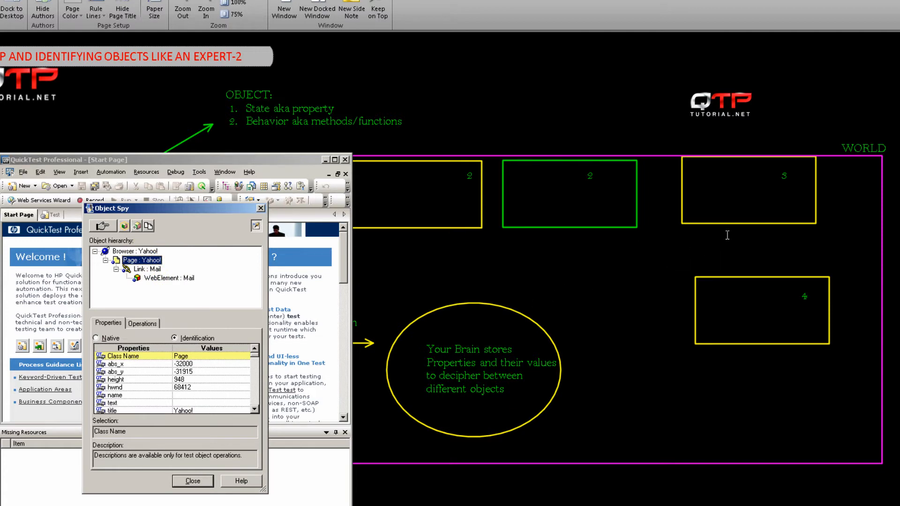
mouse_move(644, 280)
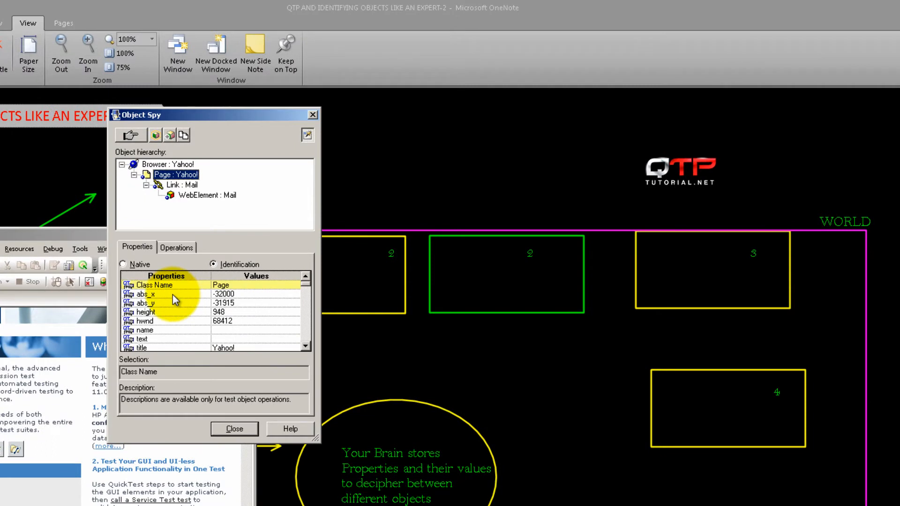
mouse_move(176, 285)
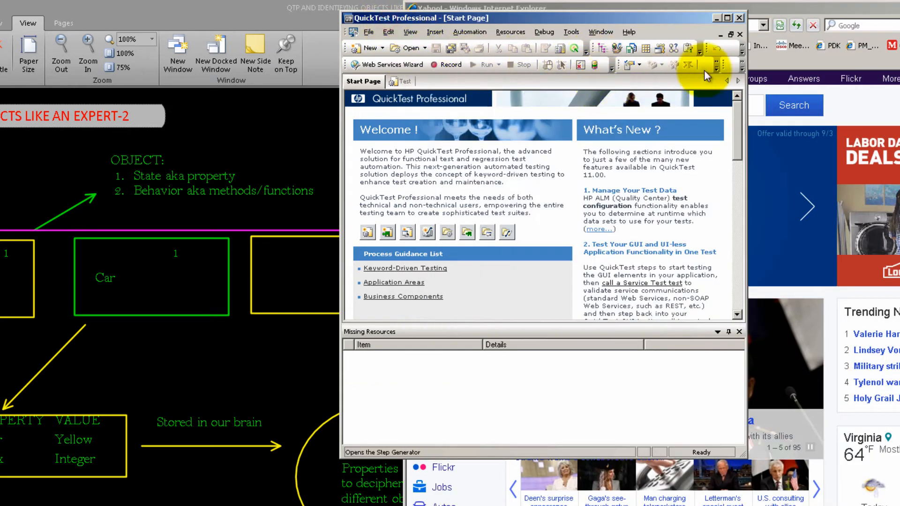
- Reopen Object Spy from the toolbar overflow and review the Browser and Link : Mail properties
left_click(740, 65)
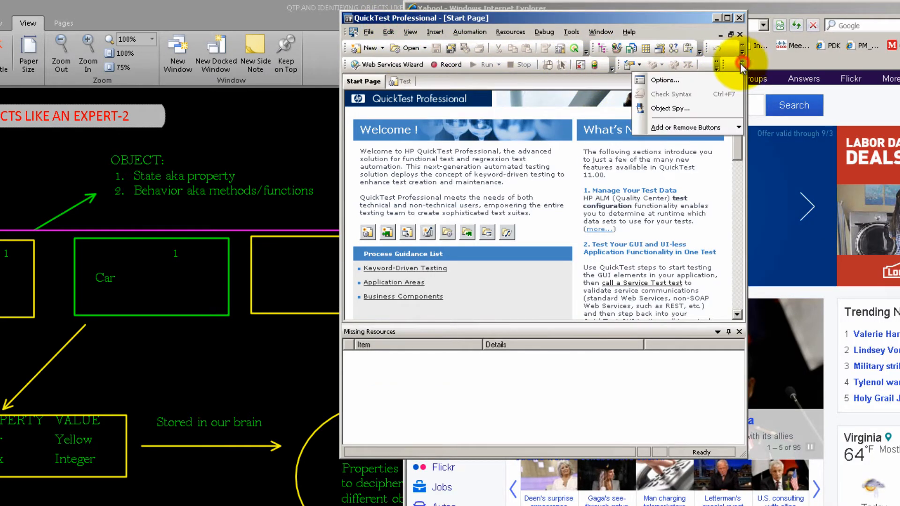
left_click(669, 107)
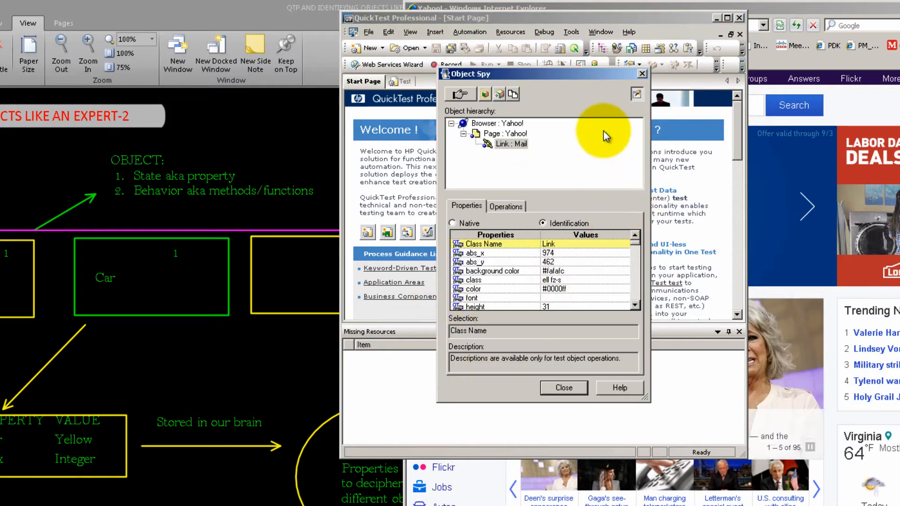
left_click(504, 133)
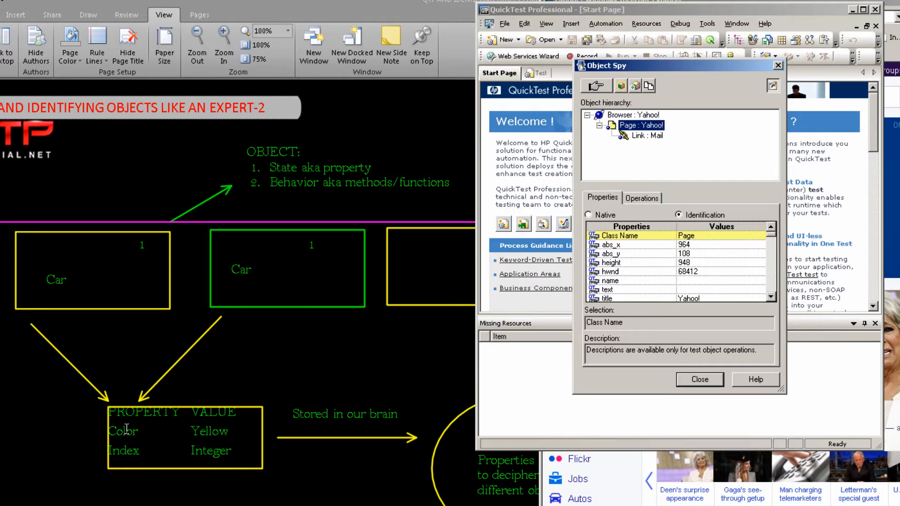
mouse_move(384, 390)
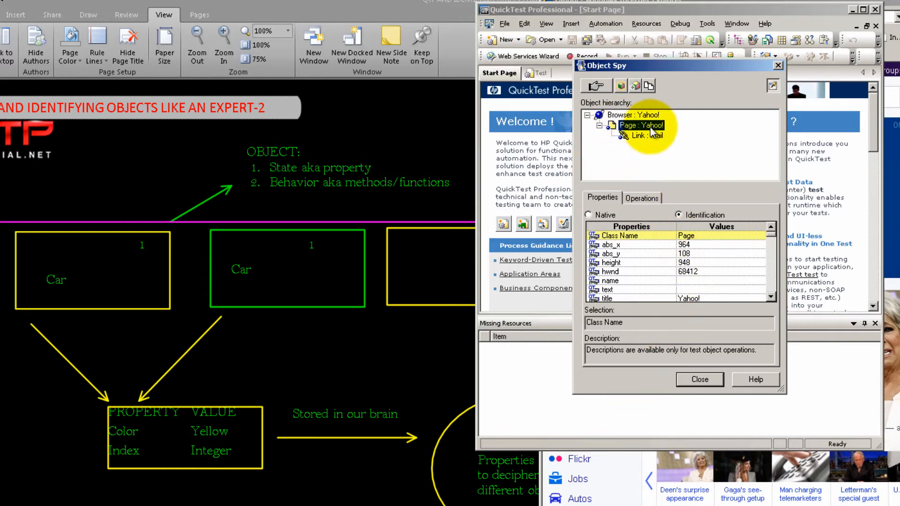
left_click(638, 114)
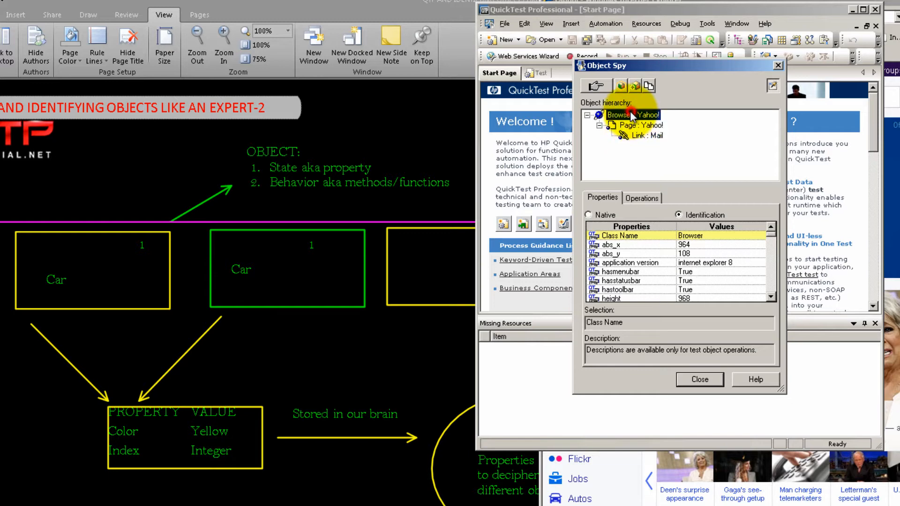
left_click(649, 135)
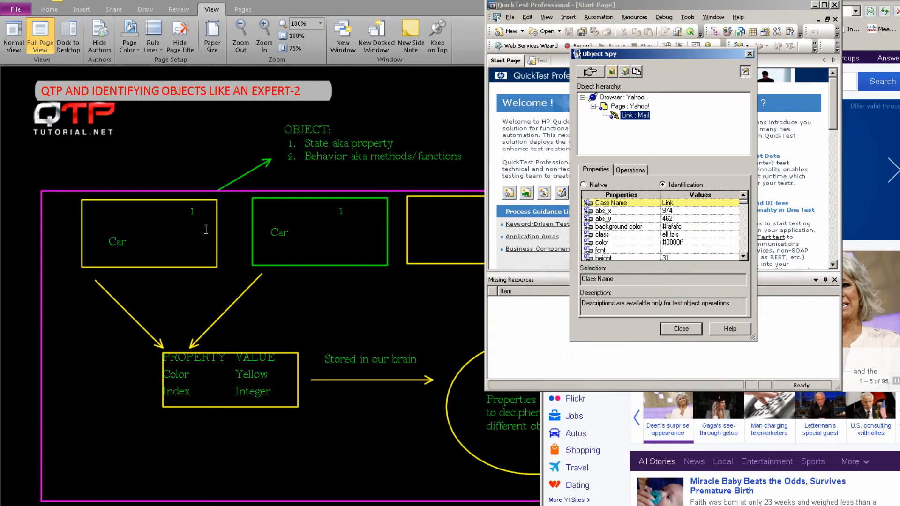
mouse_move(372, 247)
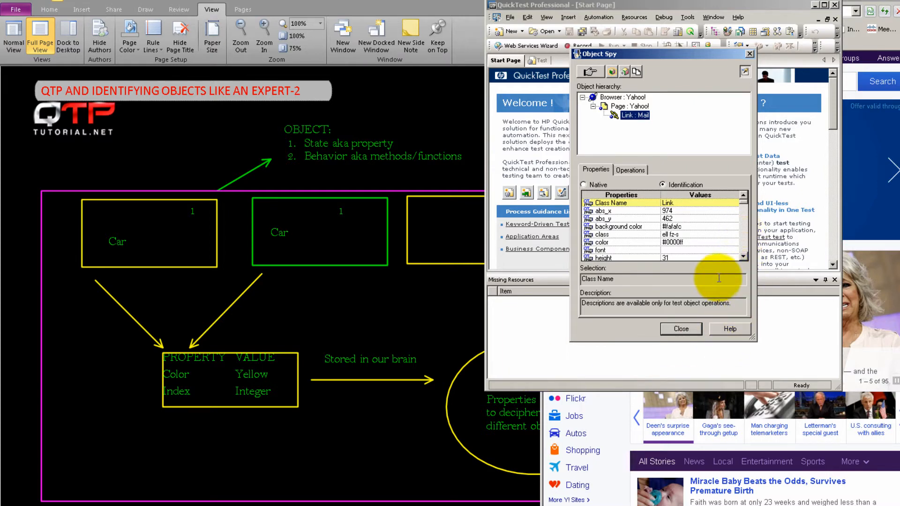
mouse_move(730, 274)
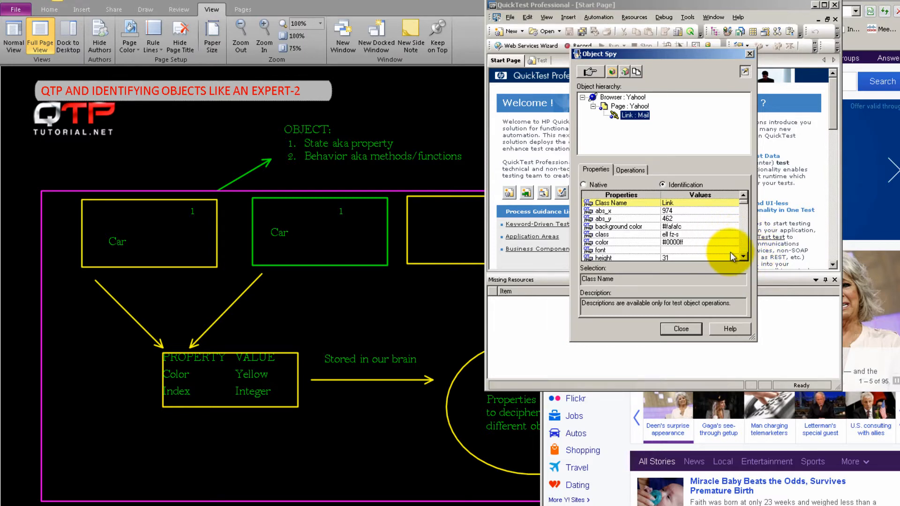
mouse_move(749, 265)
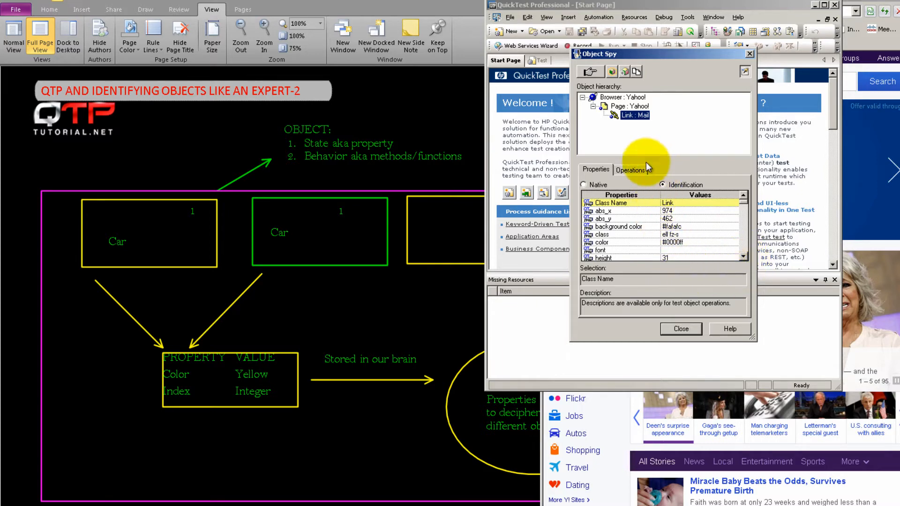
- Switch between the Yahoo page and Mail link properties, scrolling to text, url, visible, width, x and y
left_click(625, 105)
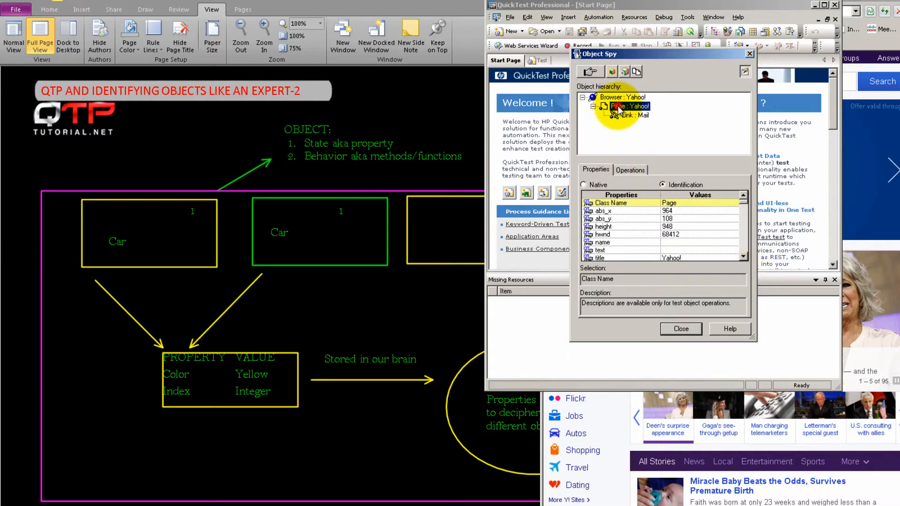
left_click(605, 210)
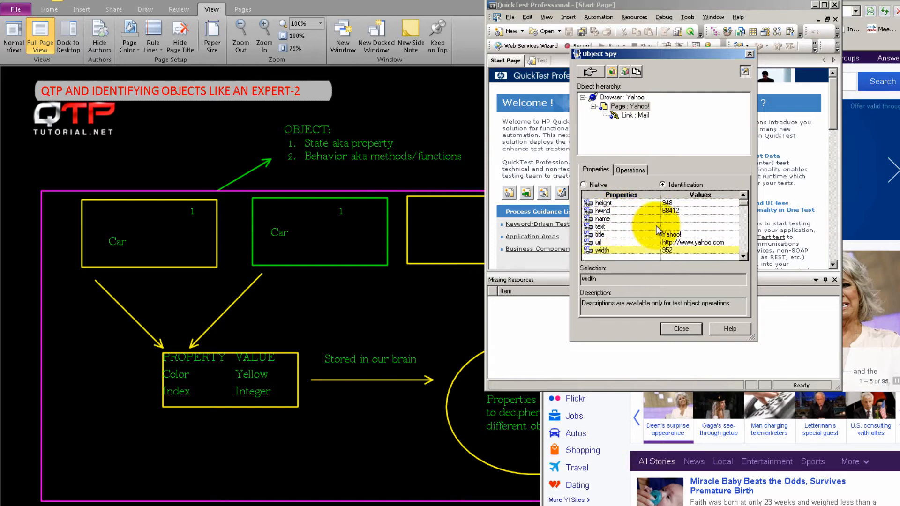
left_click(635, 115)
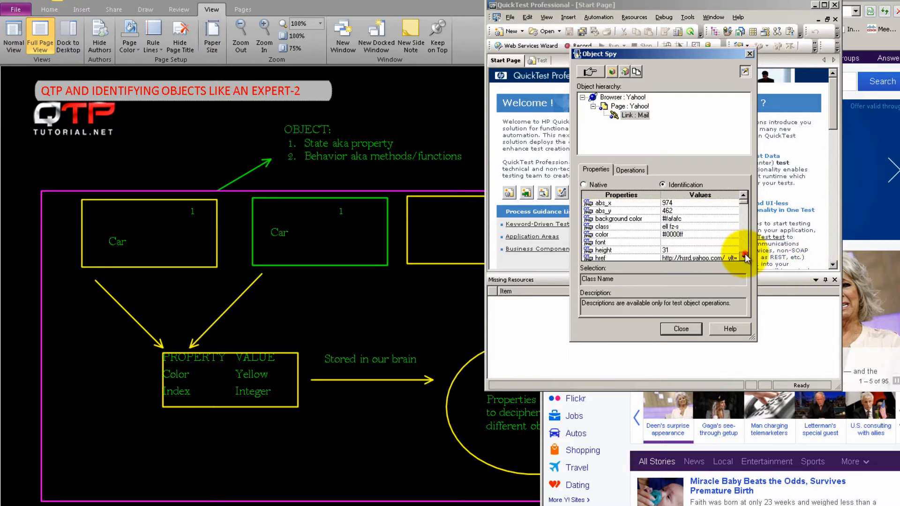
scroll("down", 3)
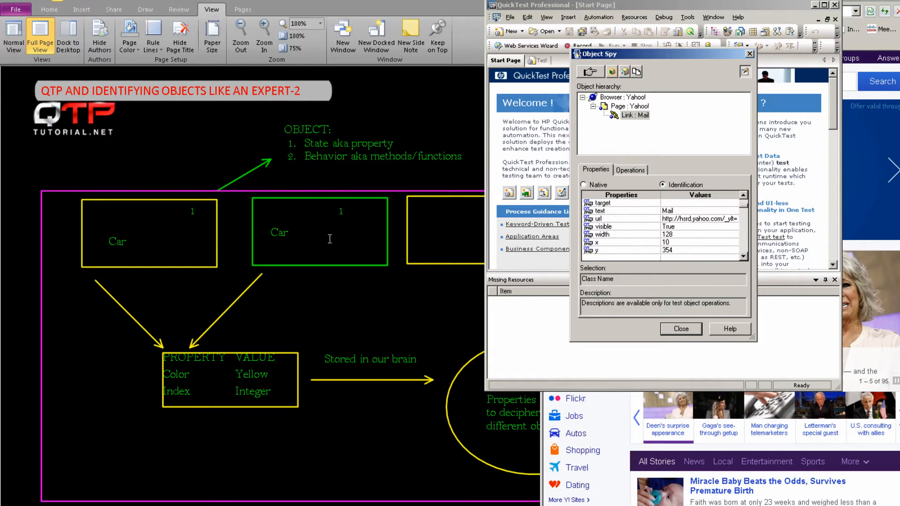
mouse_move(337, 236)
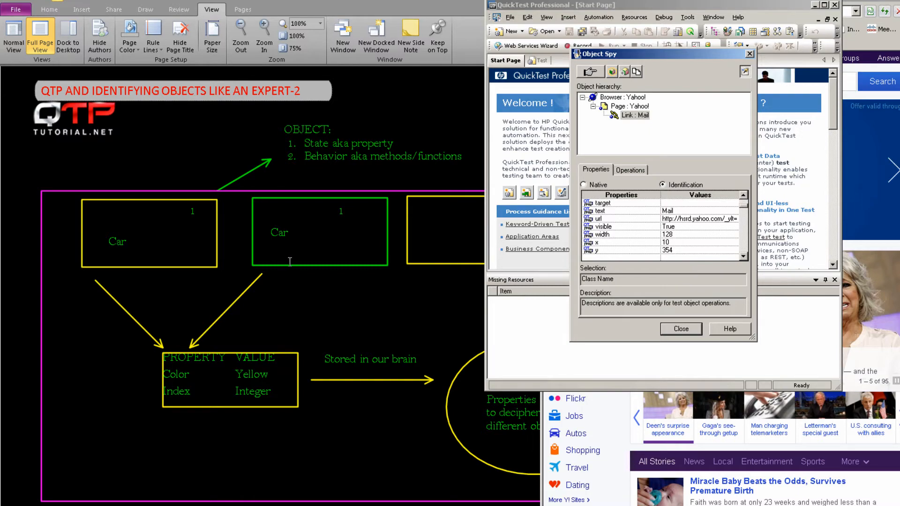
mouse_move(302, 262)
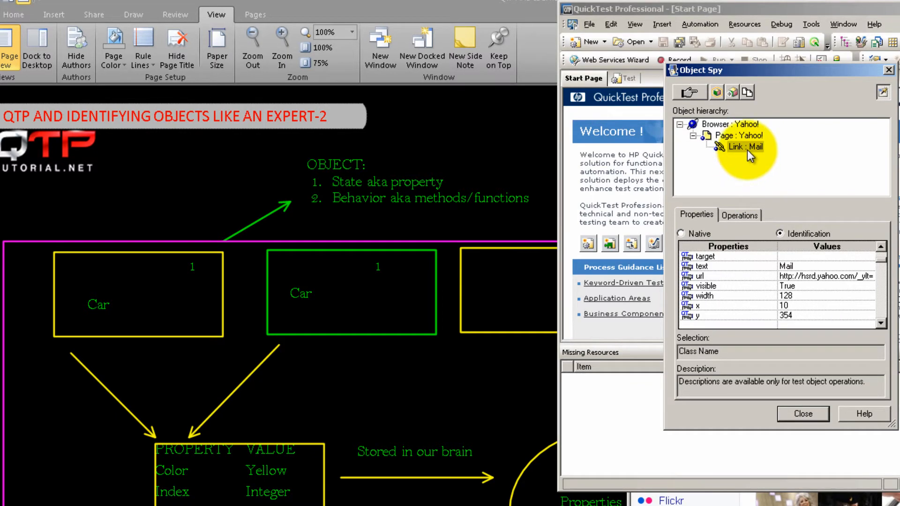
mouse_move(763, 149)
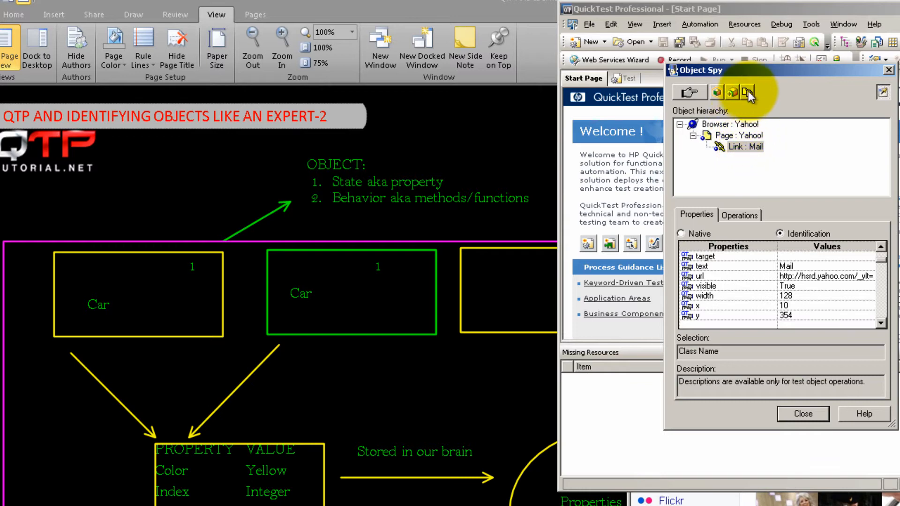
mouse_move(748, 92)
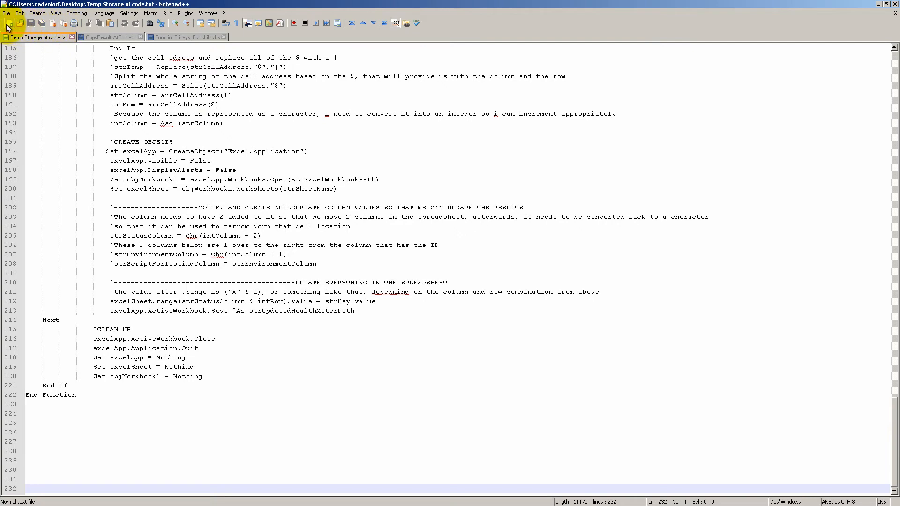
- Start a new Notepad++ document with the pasted Mail link properties followed by two empty lines
left_click(8, 23)
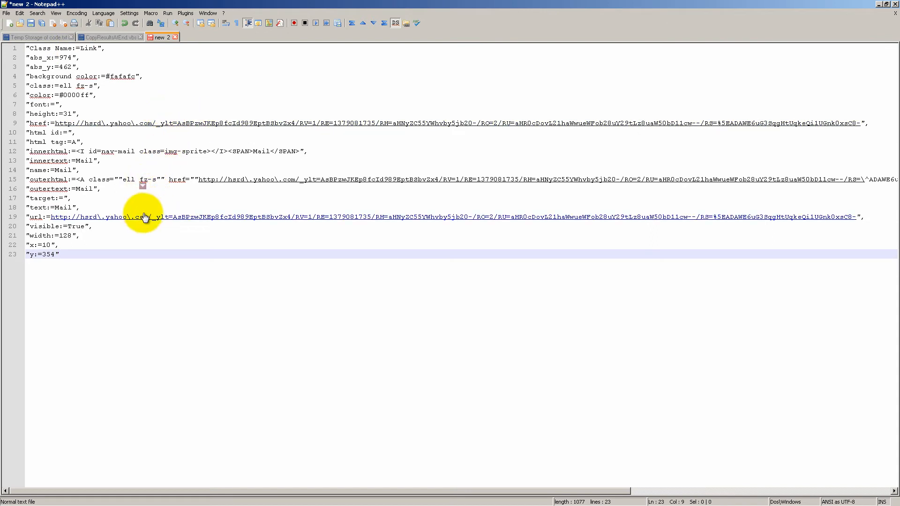
key("Enter")
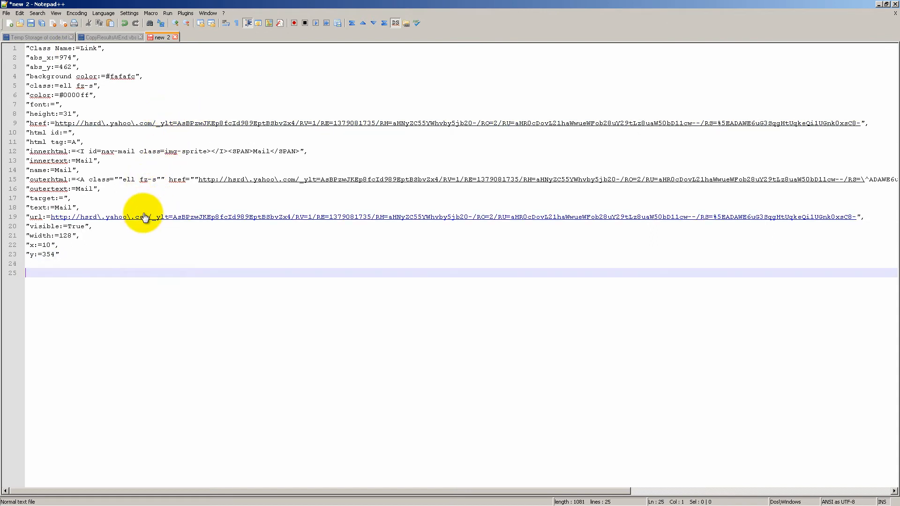
key("enter")
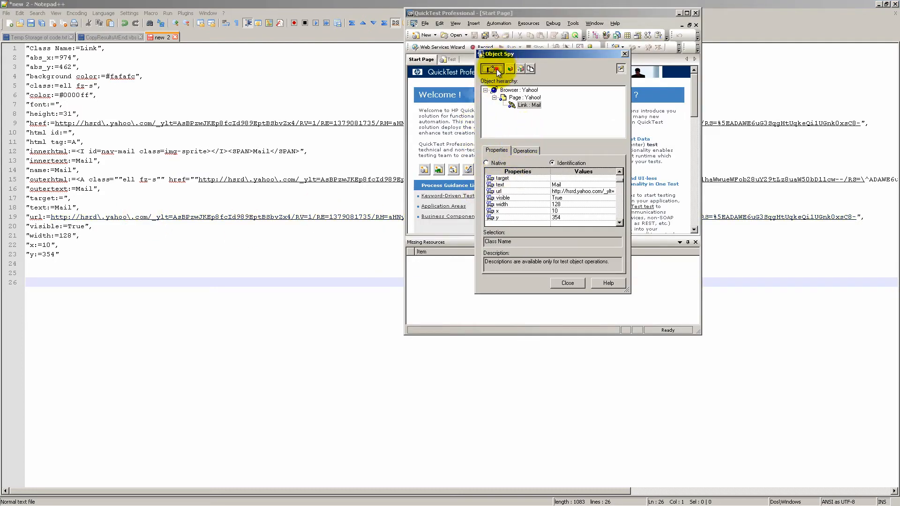
- Spy the Yahoo Mail link again, returning from the sign-in page, and select Link : Mail in the hierarchy
left_click(492, 69)
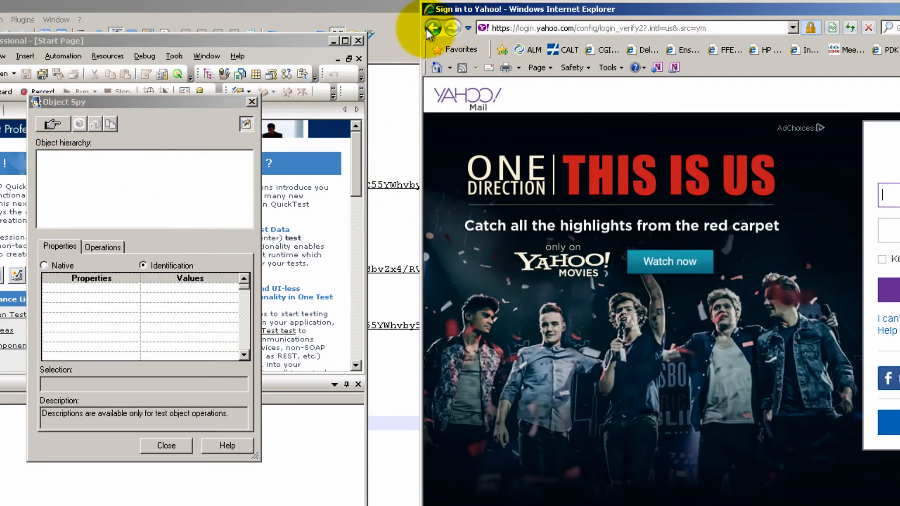
left_click(432, 28)
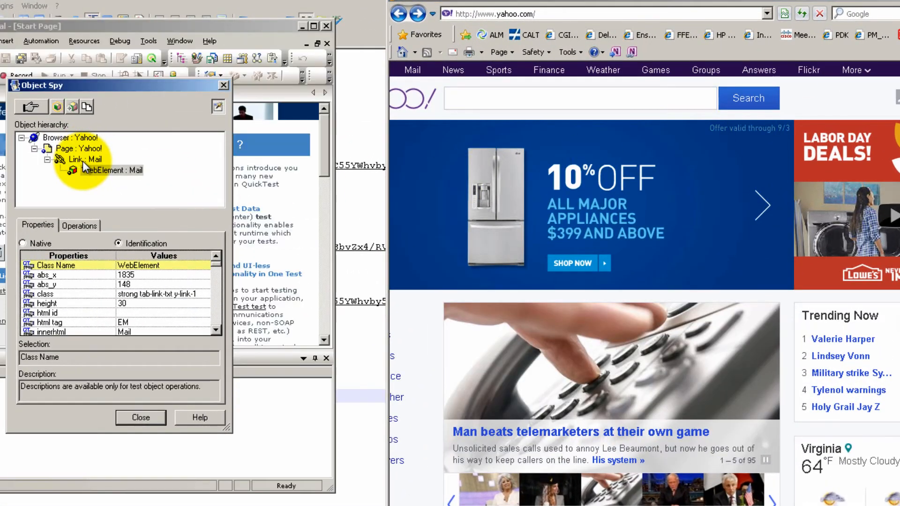
left_click(89, 160)
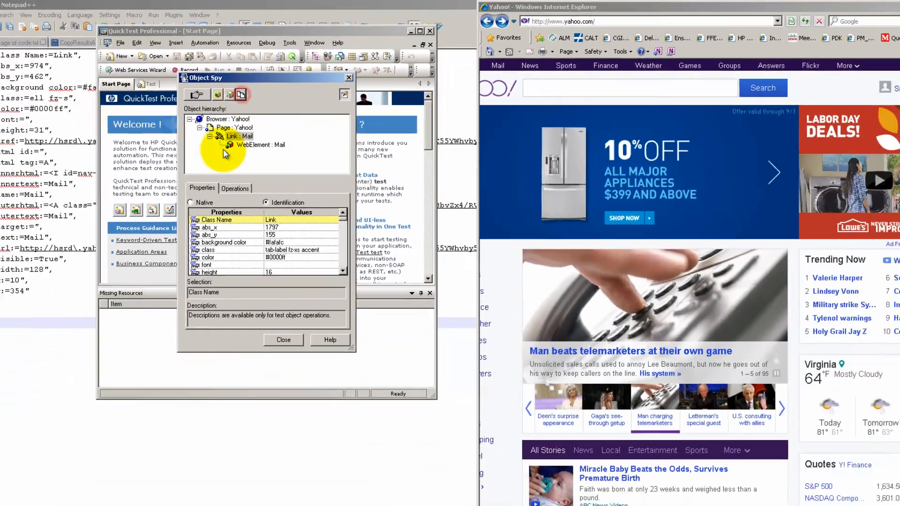
key("ctrl+v")
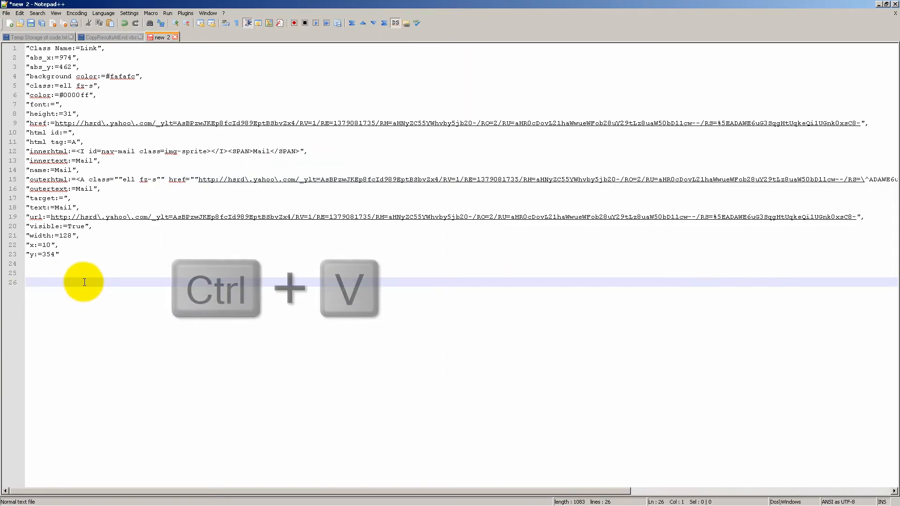
- Paste the second Mail link's properties below the first list
key("ctrl+v")
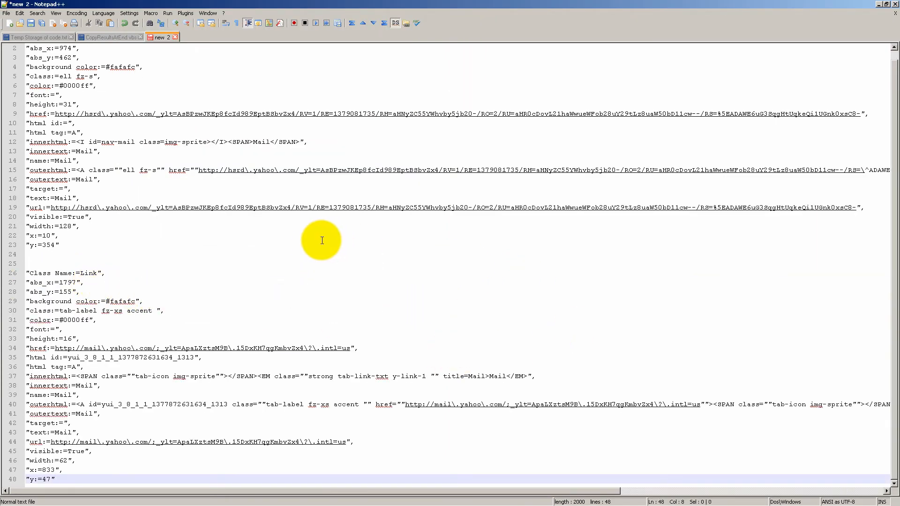
mouse_move(388, 308)
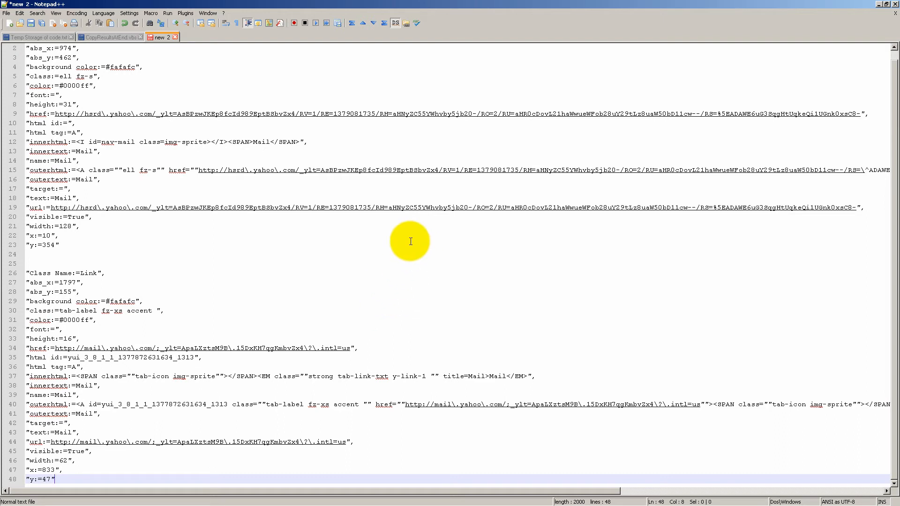
mouse_move(453, 276)
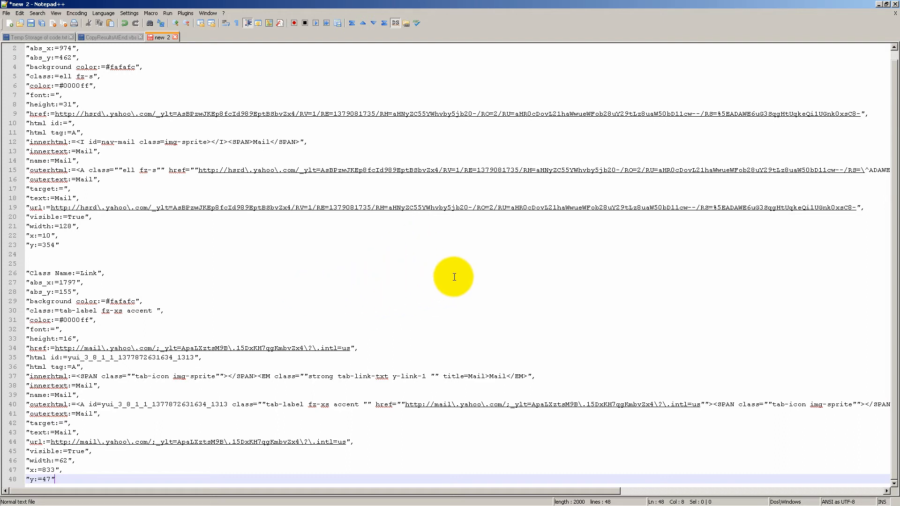
mouse_move(550, 307)
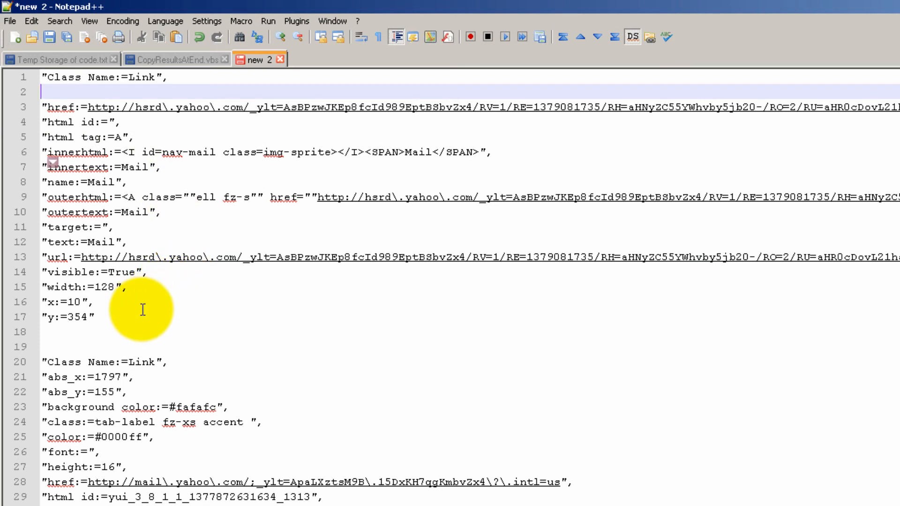
mouse_move(148, 294)
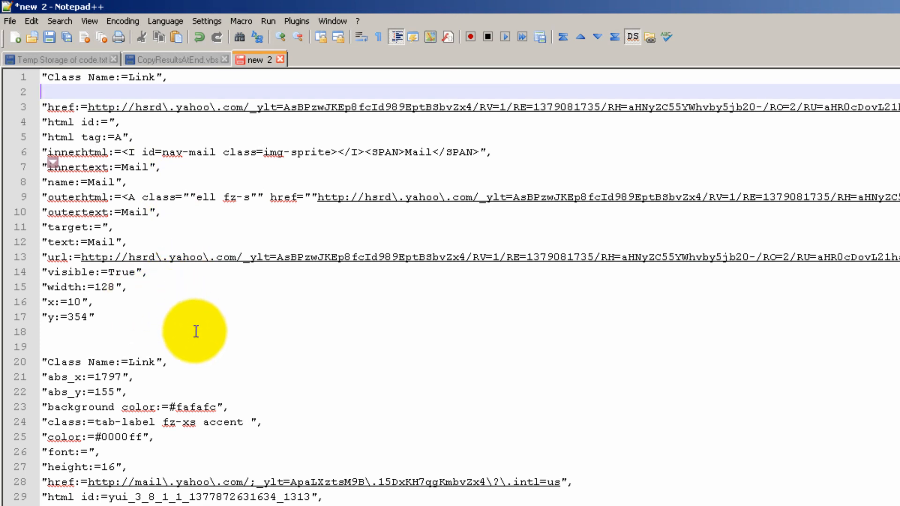
mouse_move(273, 434)
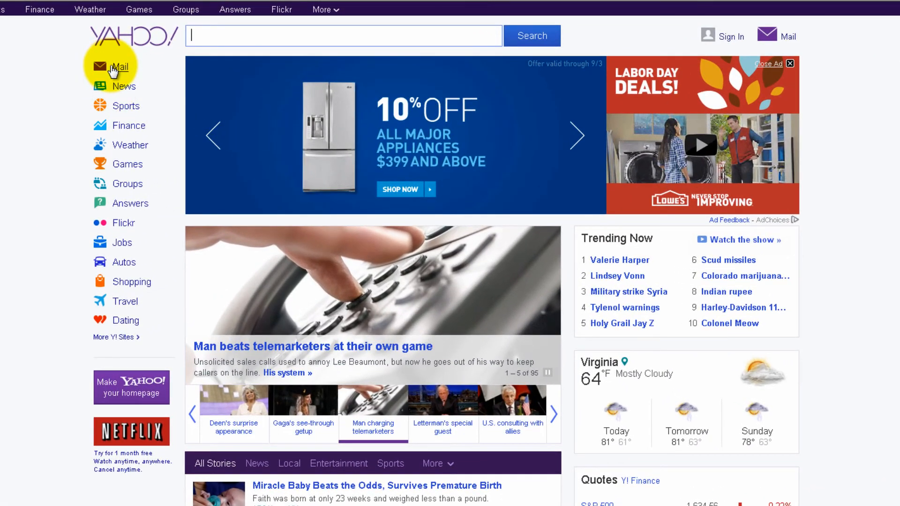
mouse_move(791, 78)
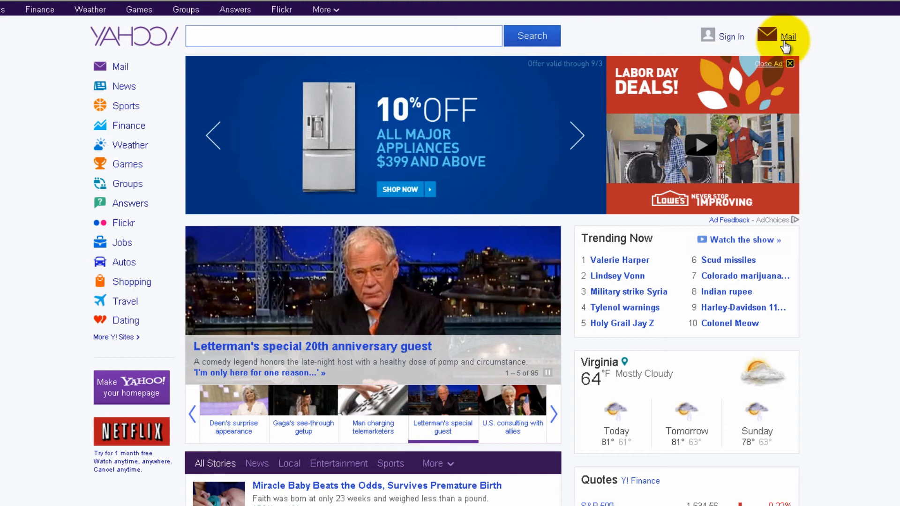
left_click(343, 35)
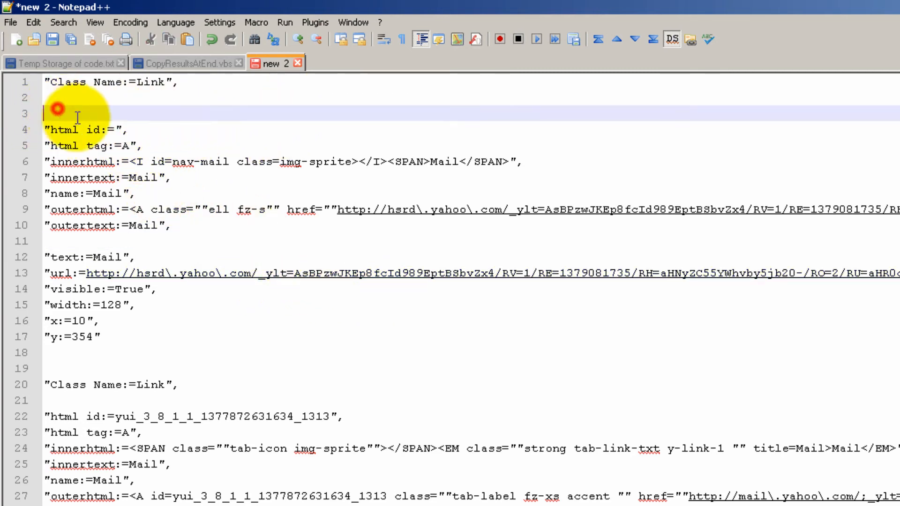
mouse_move(105, 127)
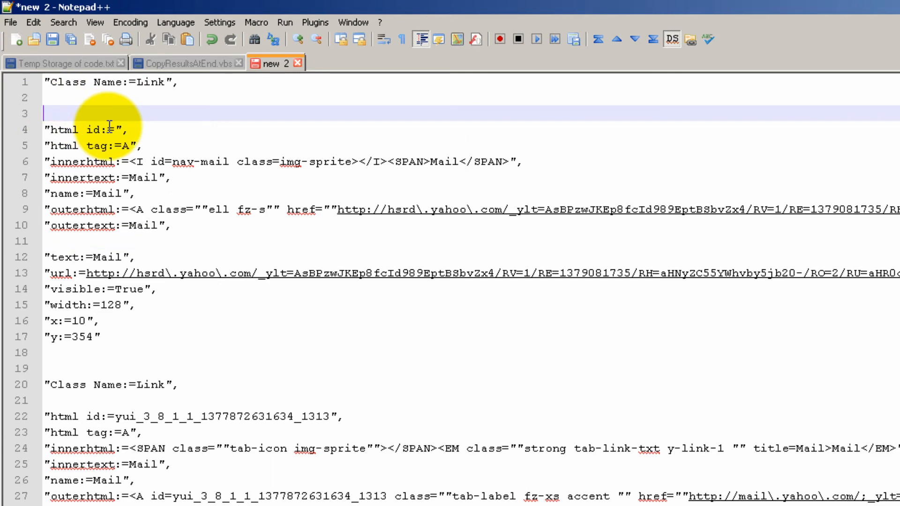
- Label the first list with PROPERTY:VALUE and delete its url property line
type("PROP")
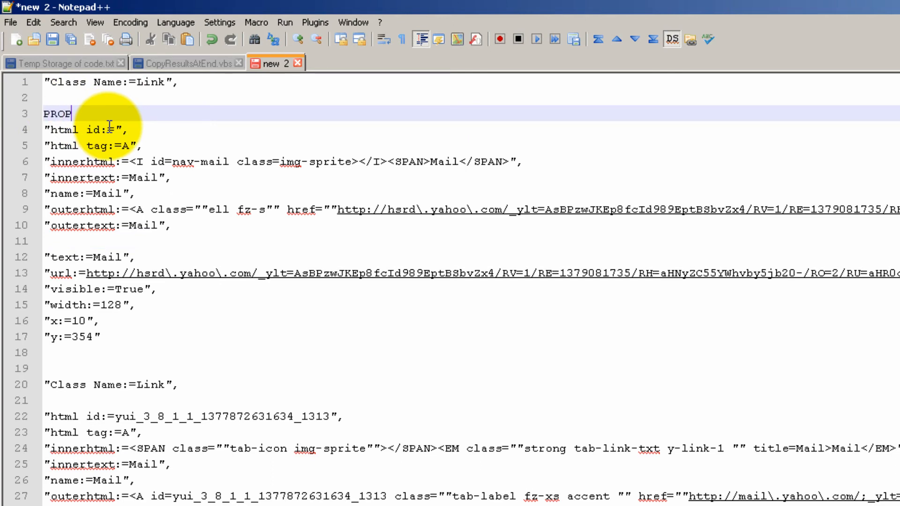
type("ERTY:")
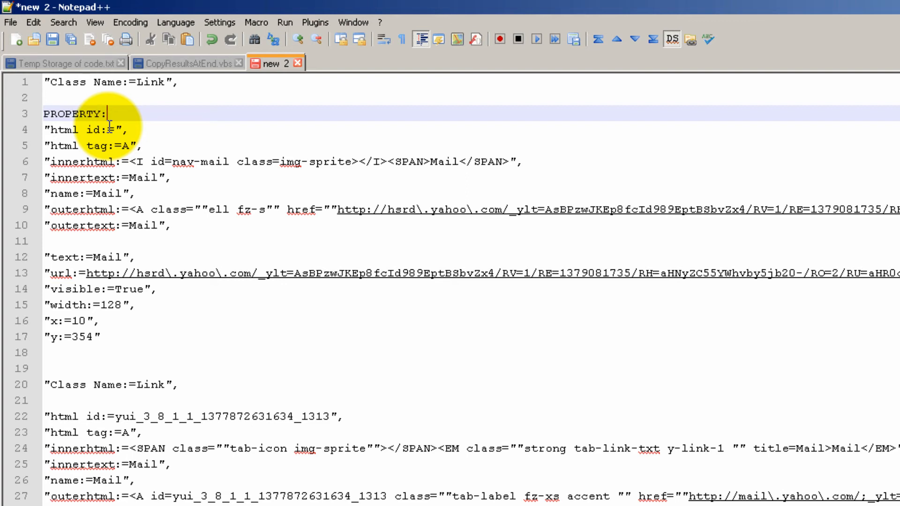
type("VALUE")
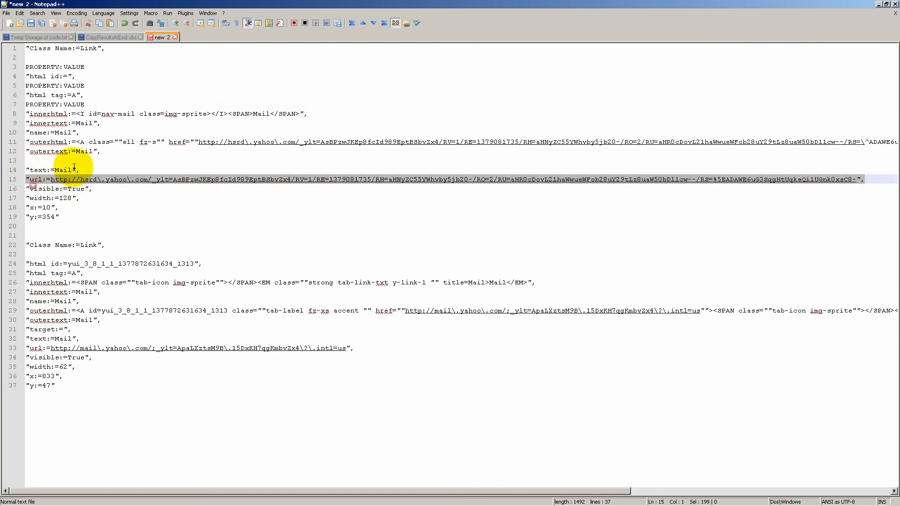
key("Delete")
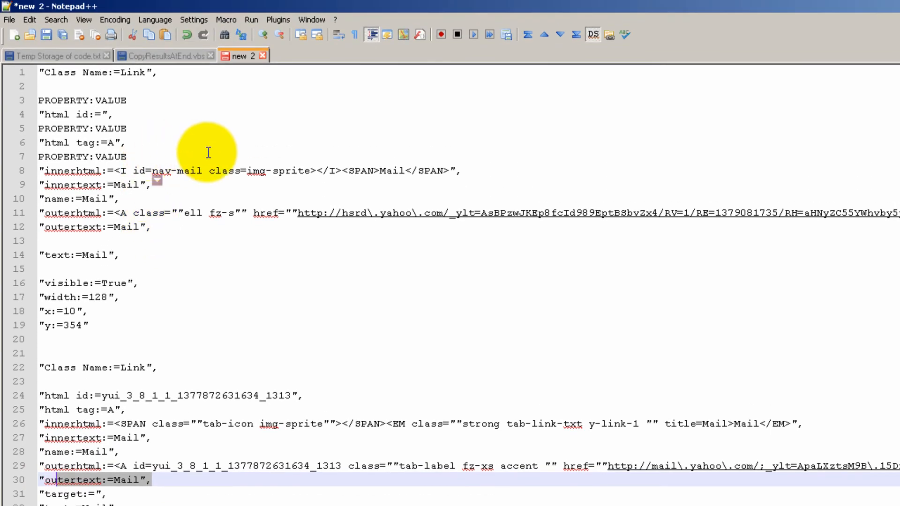
mouse_move(210, 167)
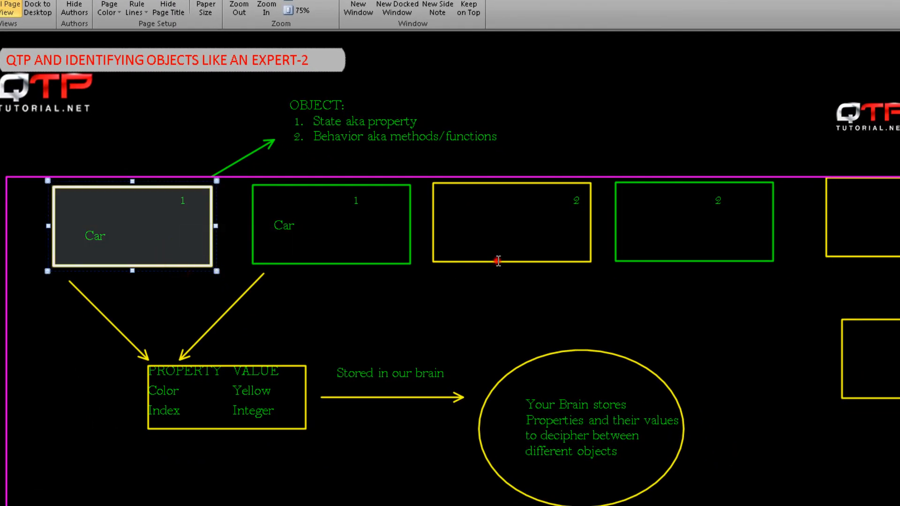
left_click(509, 223)
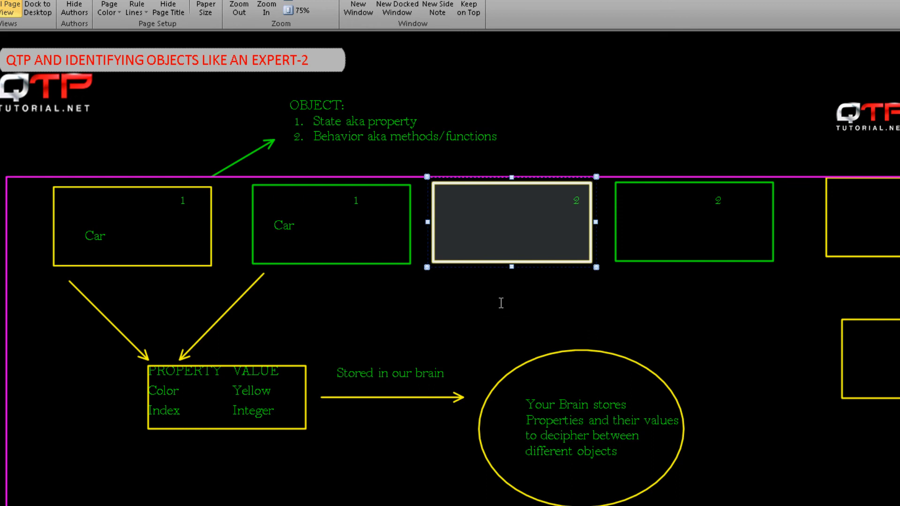
mouse_move(786, 259)
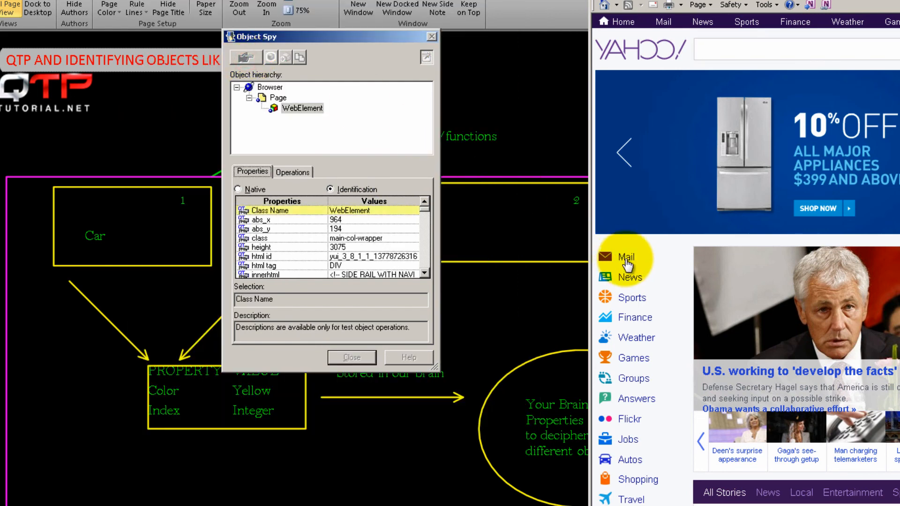
- Capture the sidebar Mail link as a WebElement with html tag SPAN in Object Spy
left_click(625, 258)
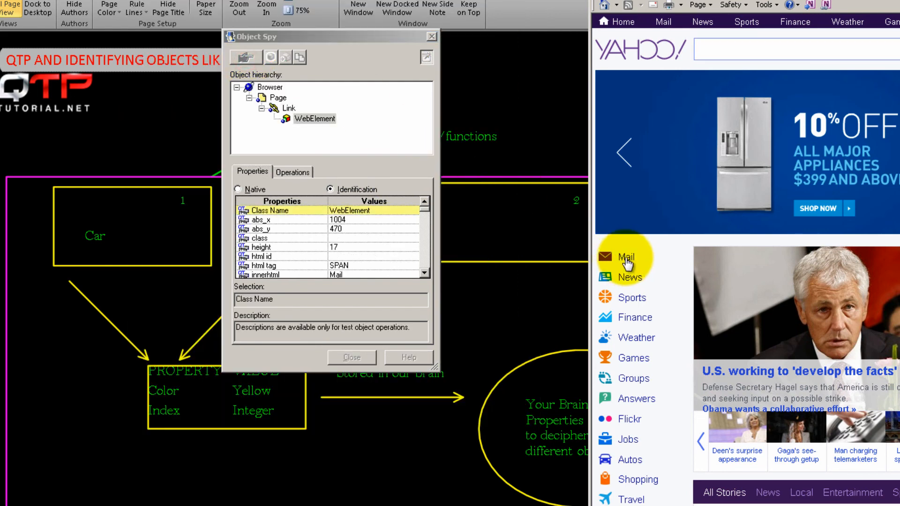